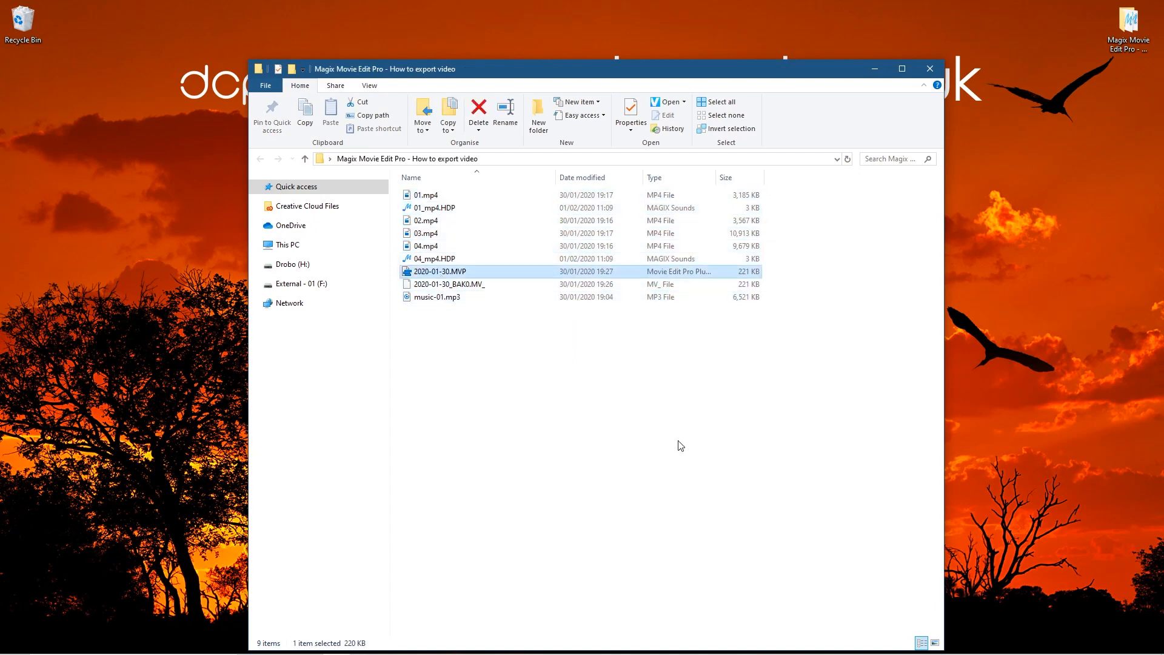
Close the File Explorer folder window of clips and project files
{"action": "left_click", "coordinate": [929, 69]}
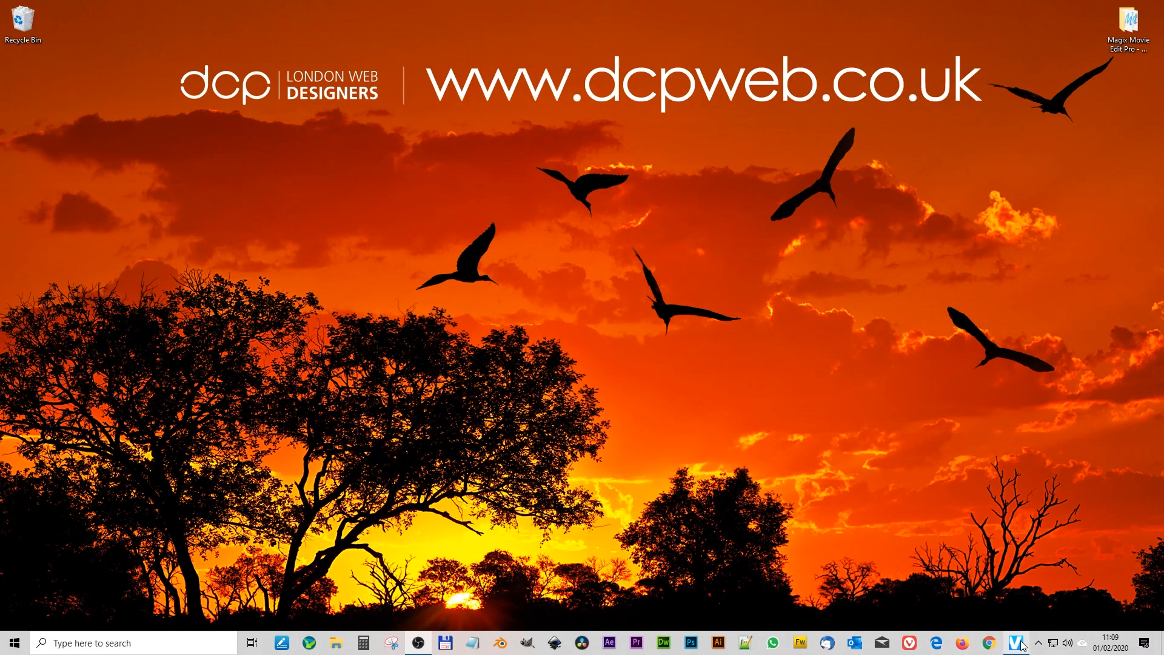
Launch Movie Edit Pro and open the 2020-01-30.MVP project
{"action": "left_click", "coordinate": [1015, 643]}
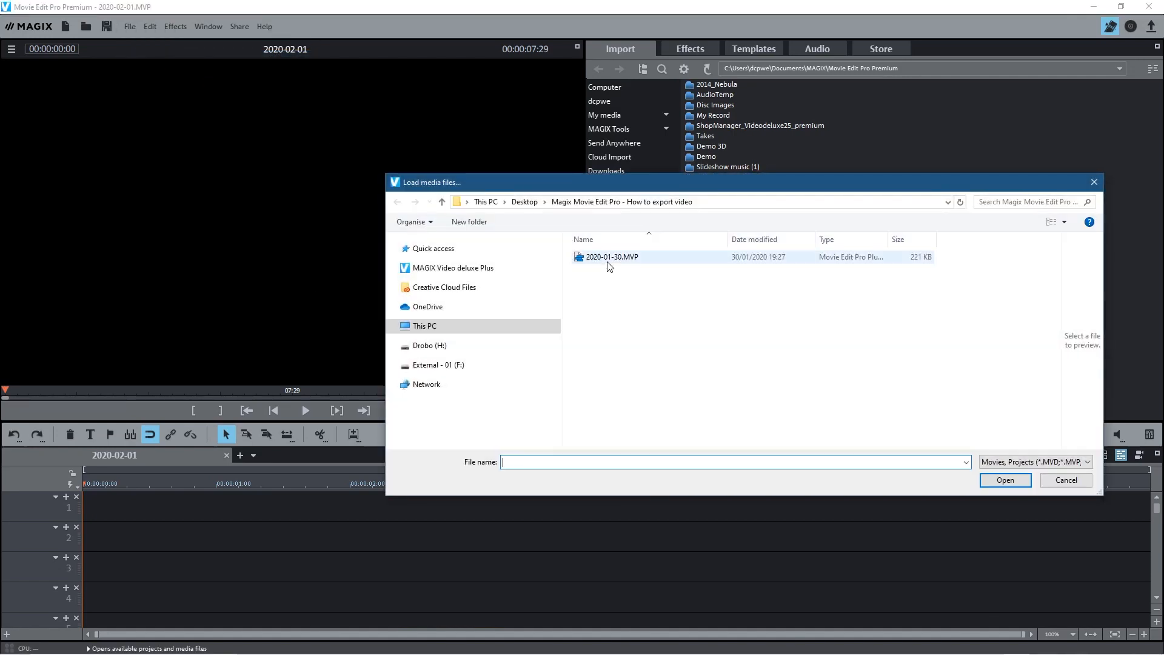
{"action": "left_click", "coordinate": [1006, 480]}
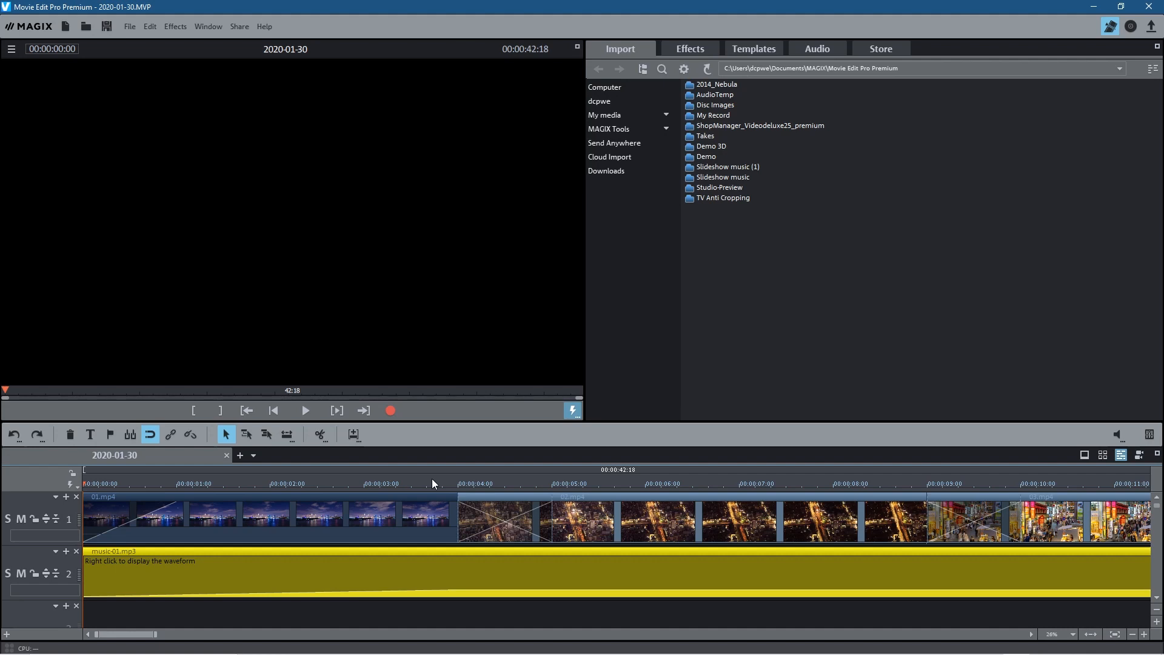
{"action": "mouse_move", "coordinate": [914, 327]}
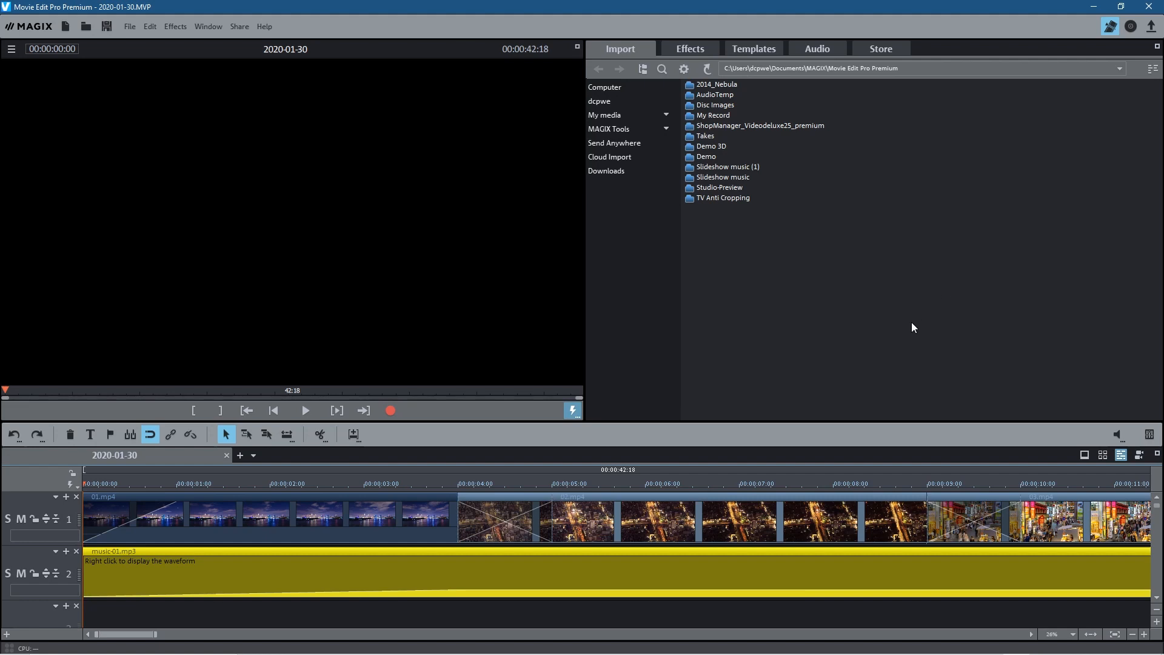
{"action": "mouse_move", "coordinate": [1150, 25]}
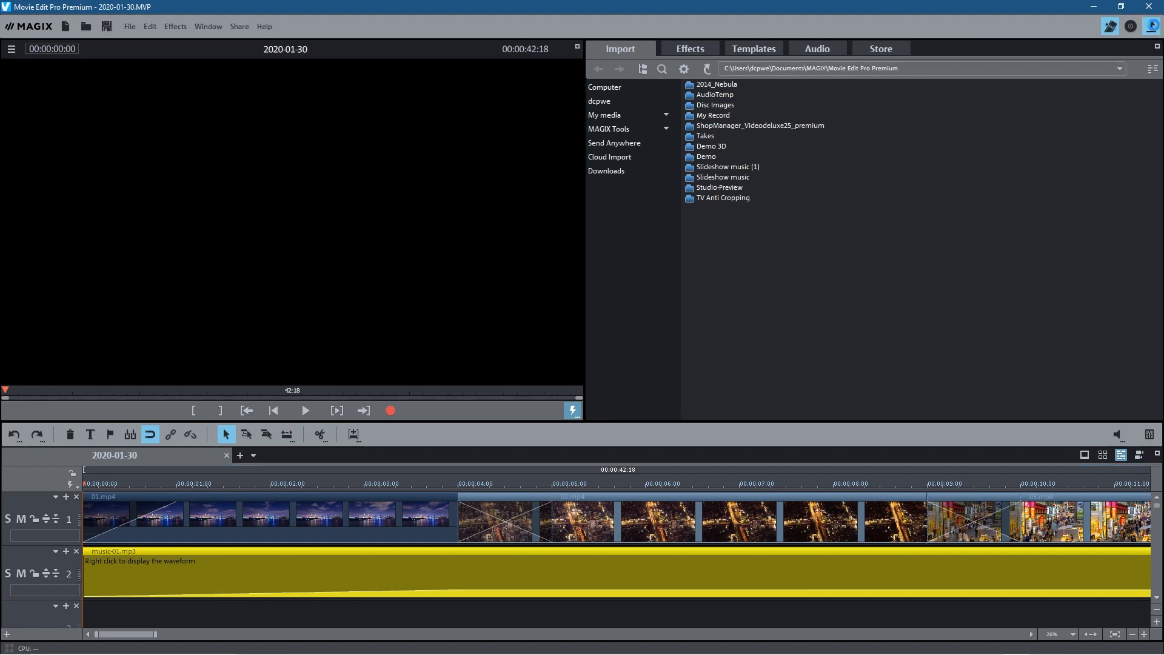
Open the Finish movie export dialog from the top-right toolbar
{"action": "left_click", "coordinate": [1149, 26]}
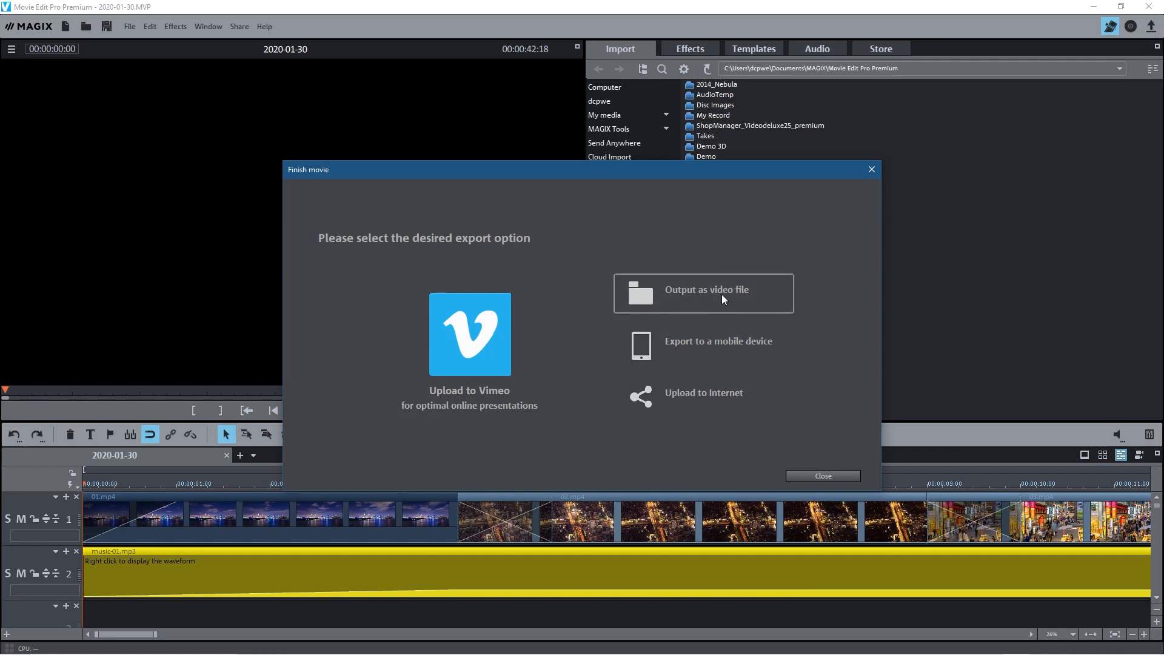
{"action": "mouse_move", "coordinate": [740, 349]}
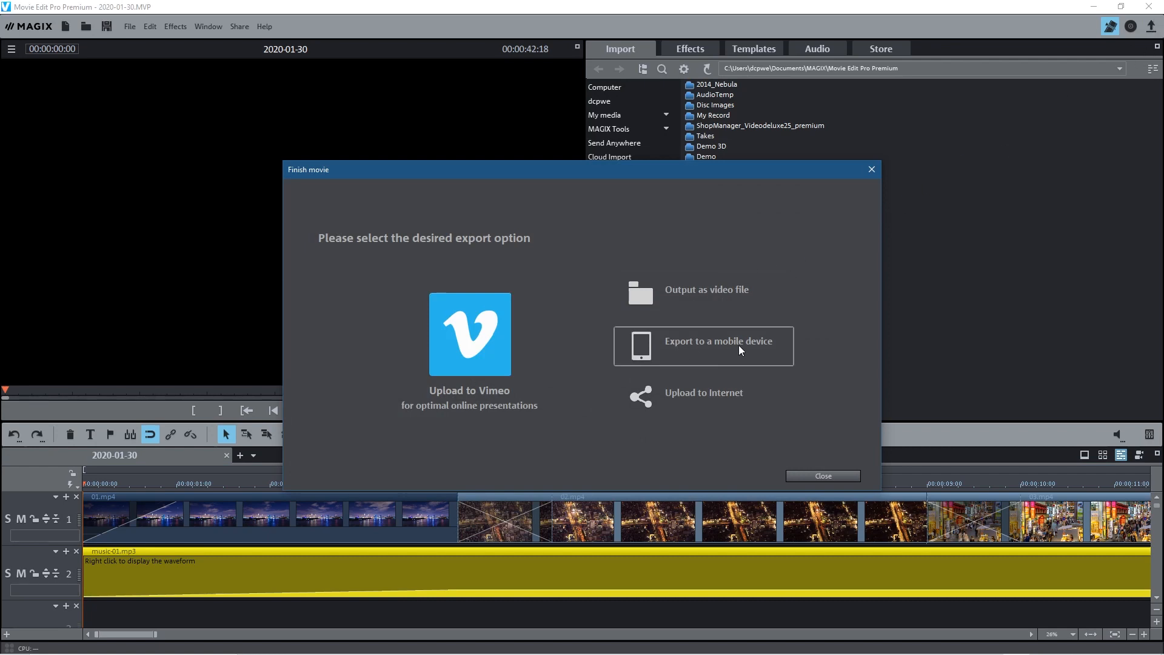
{"action": "mouse_move", "coordinate": [681, 306]}
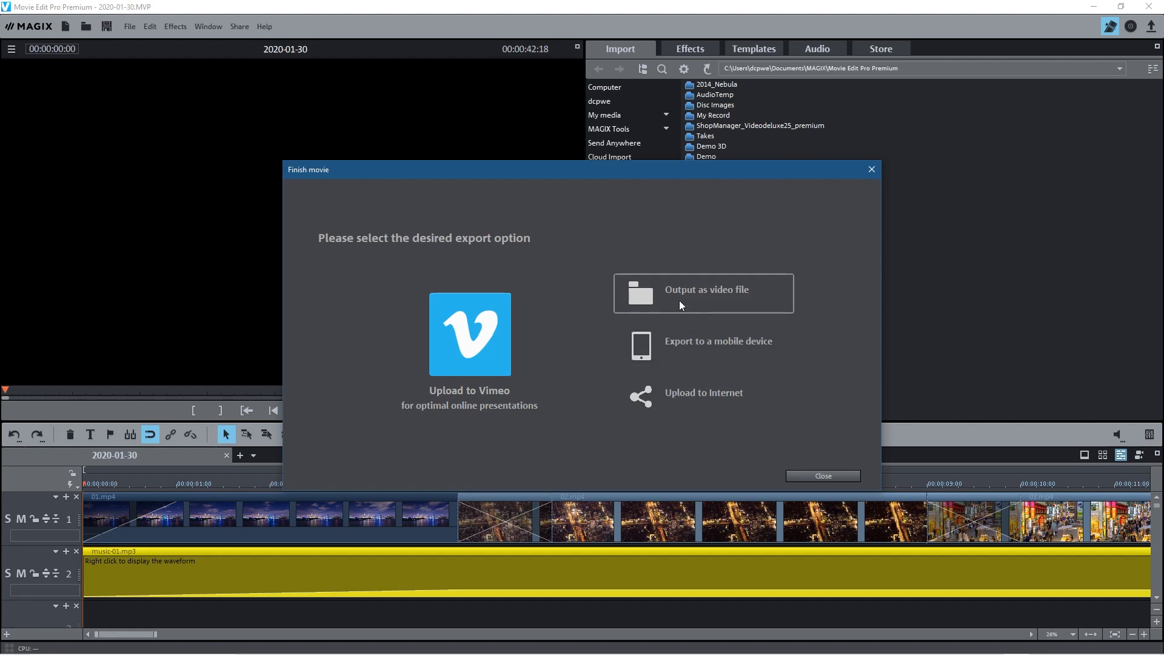
{"action": "mouse_move", "coordinate": [698, 294]}
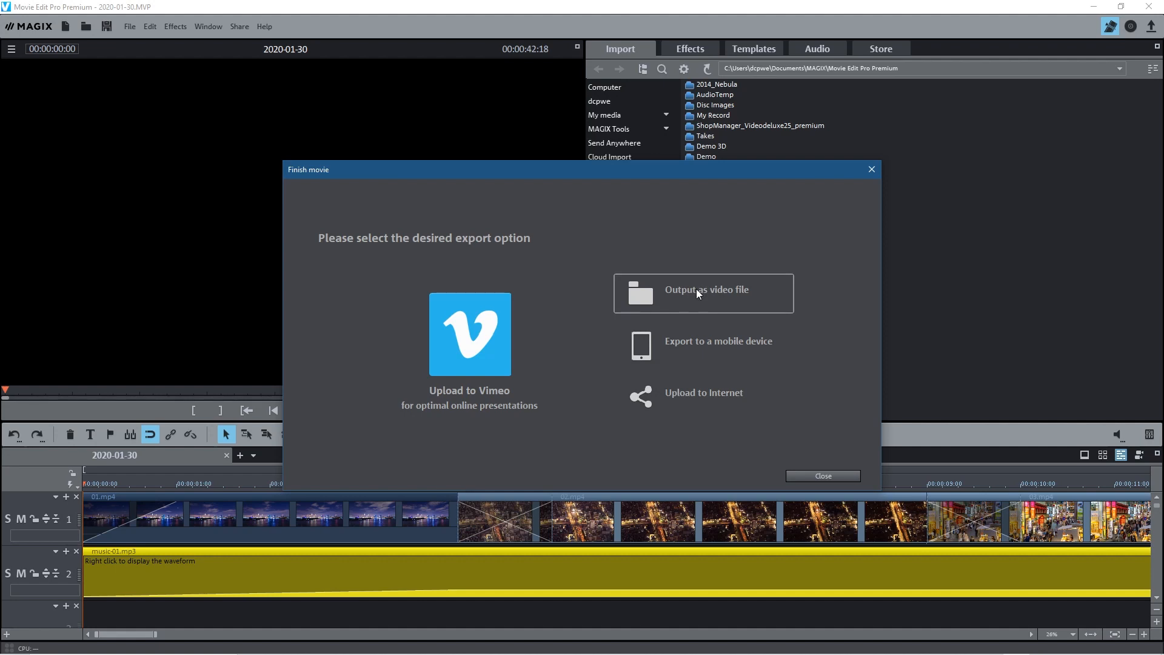
{"action": "mouse_move", "coordinate": [692, 300]}
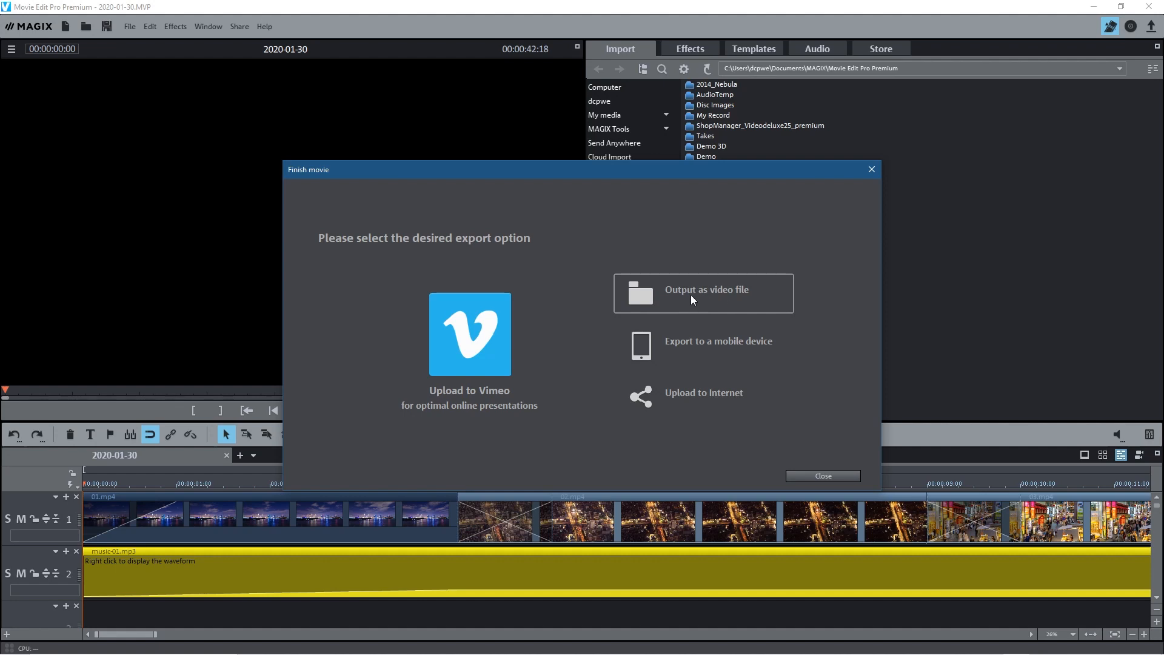
Choose output as a video file and set quality to HD quality 1 (1280x720)
{"action": "left_click", "coordinate": [703, 293]}
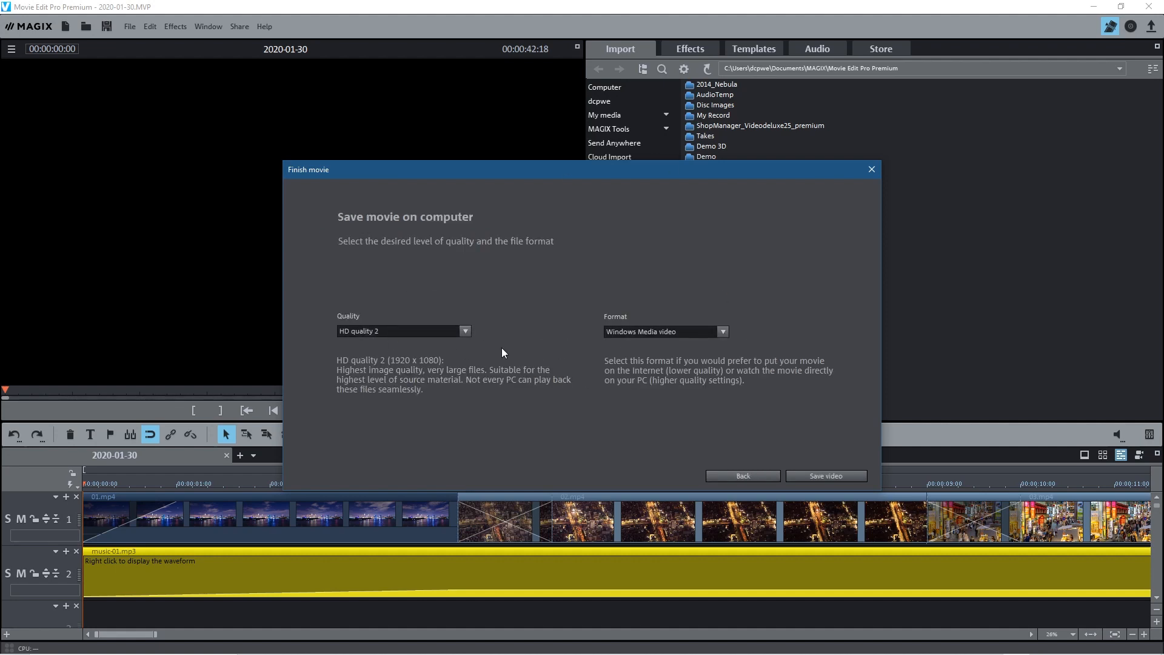
{"action": "left_click", "coordinate": [464, 331]}
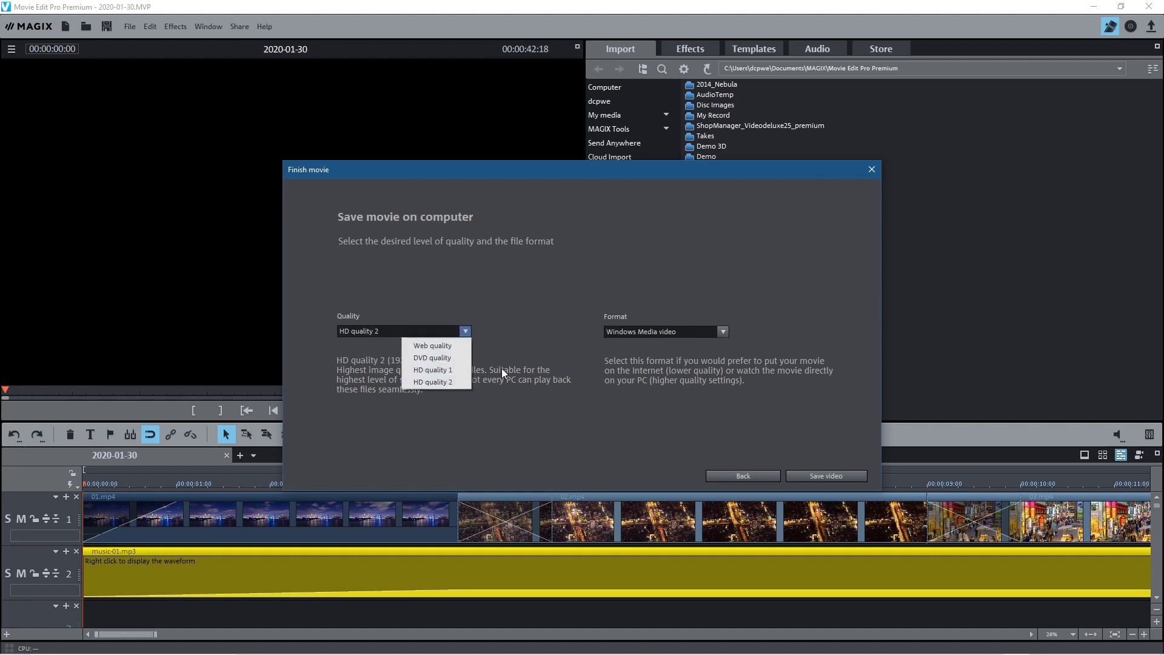
{"action": "left_click", "coordinate": [433, 382]}
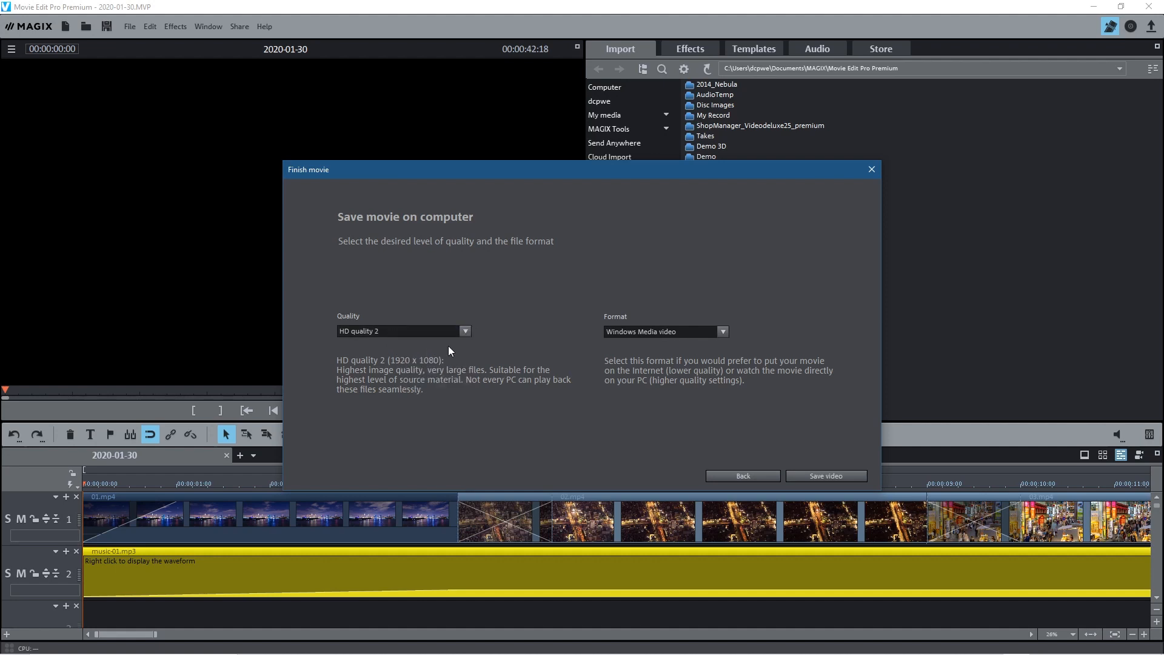
{"action": "mouse_move", "coordinate": [389, 373]}
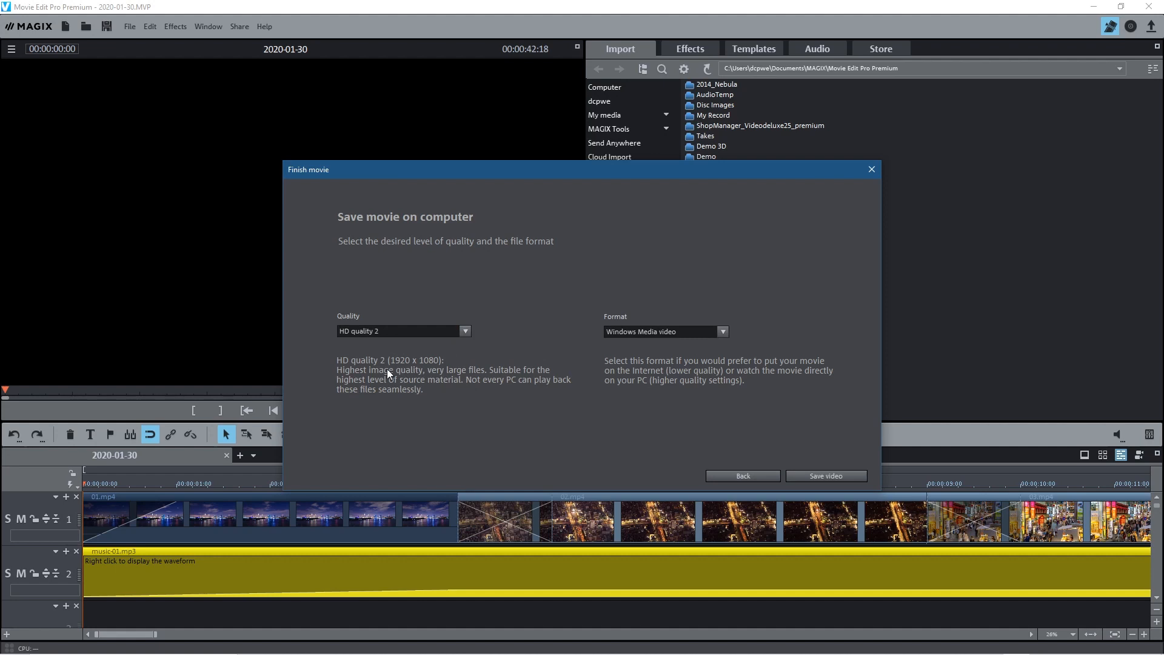
{"action": "left_click", "coordinate": [465, 331]}
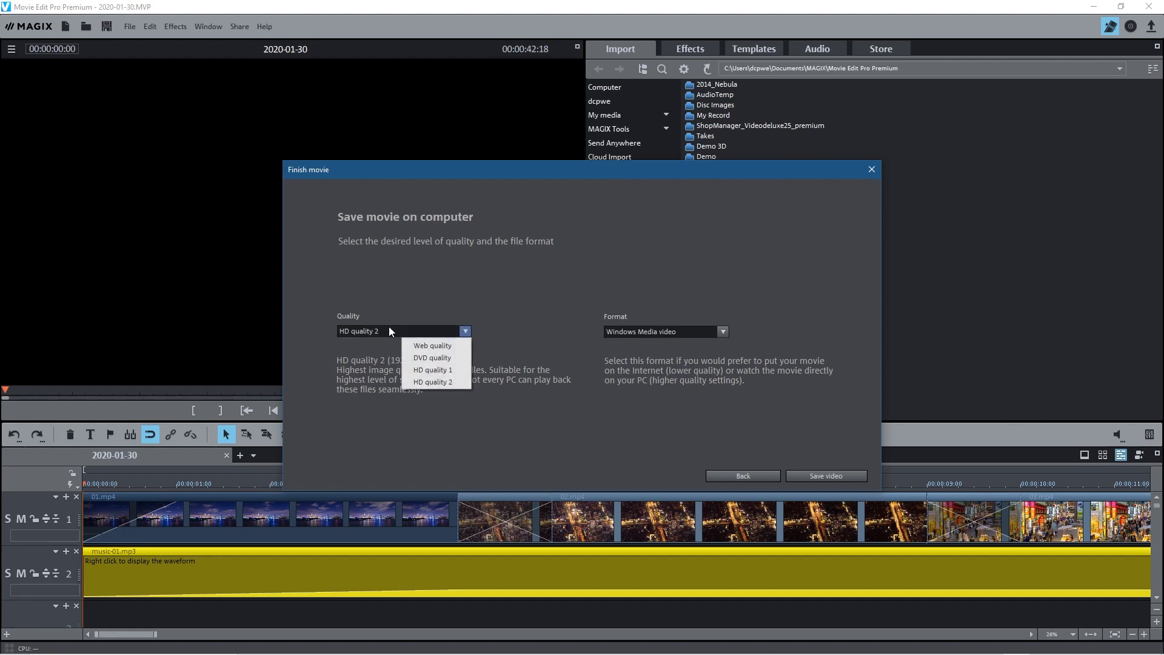
{"action": "mouse_move", "coordinate": [408, 487]}
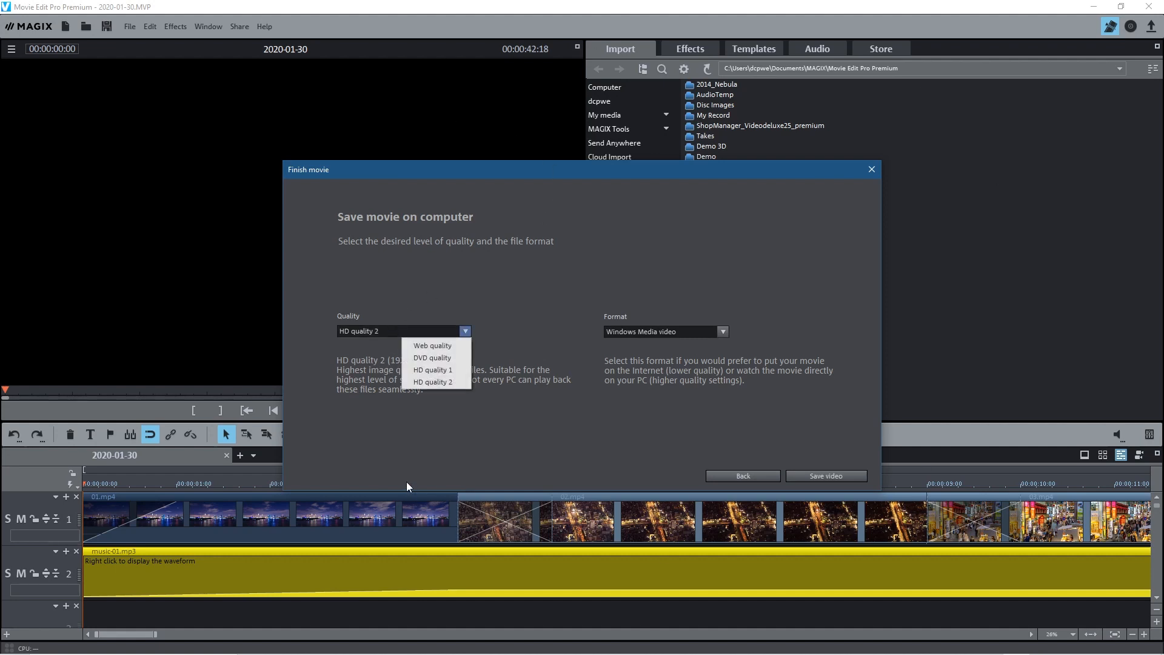
{"action": "left_click", "coordinate": [433, 369]}
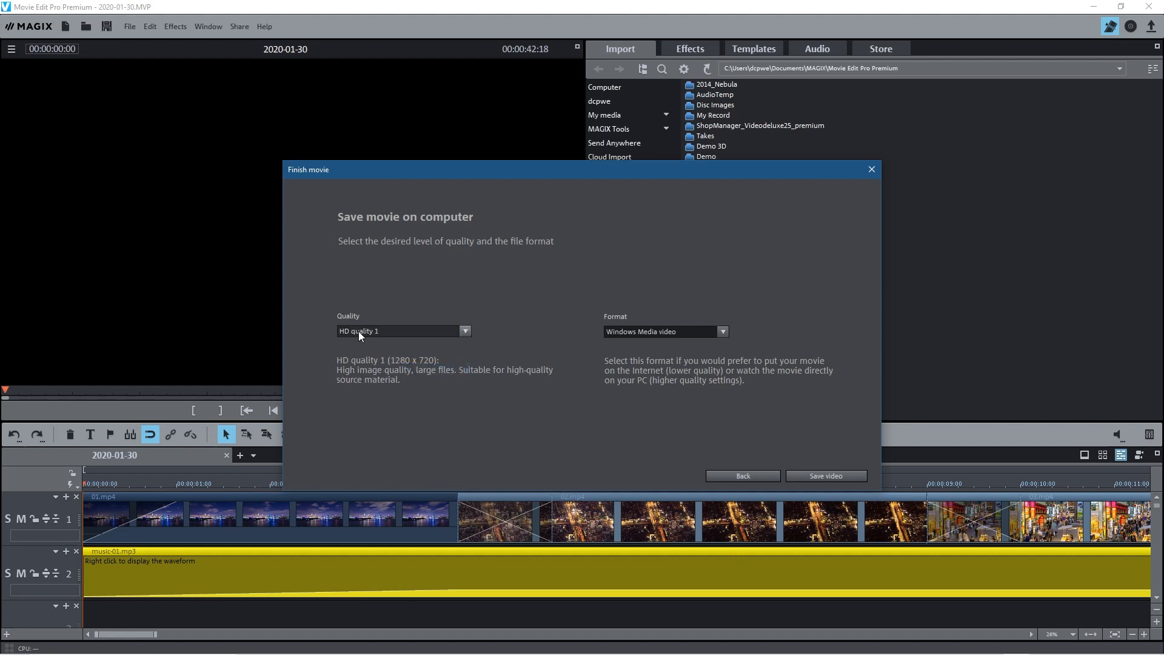
{"action": "mouse_move", "coordinate": [425, 364]}
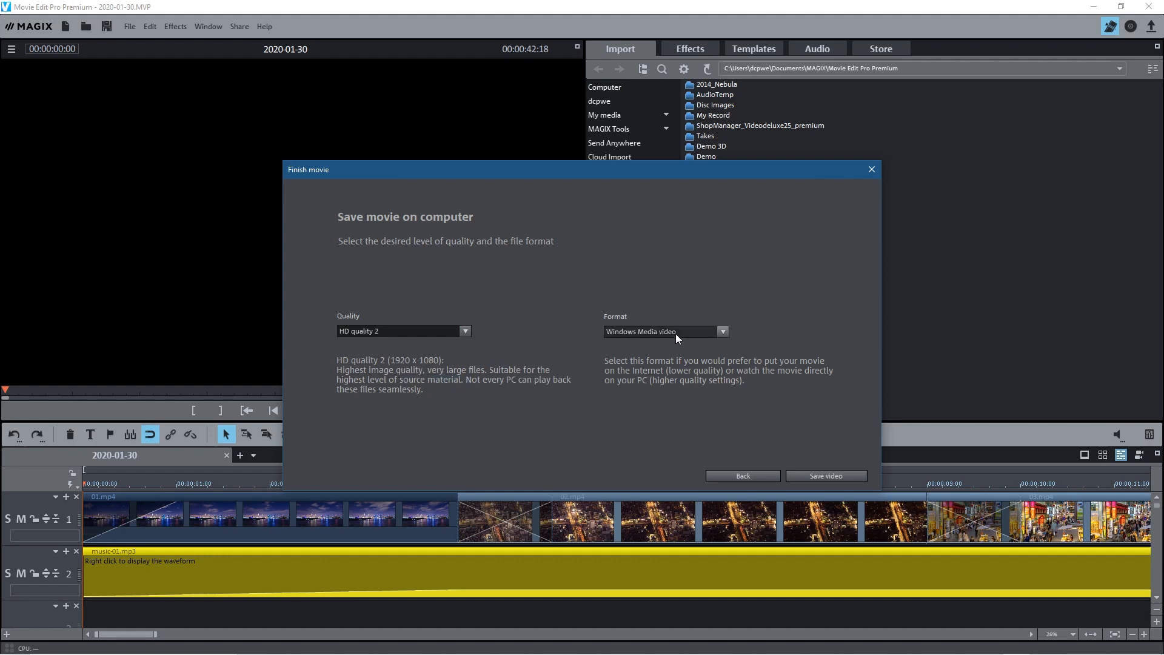
{"action": "mouse_move", "coordinate": [561, 362]}
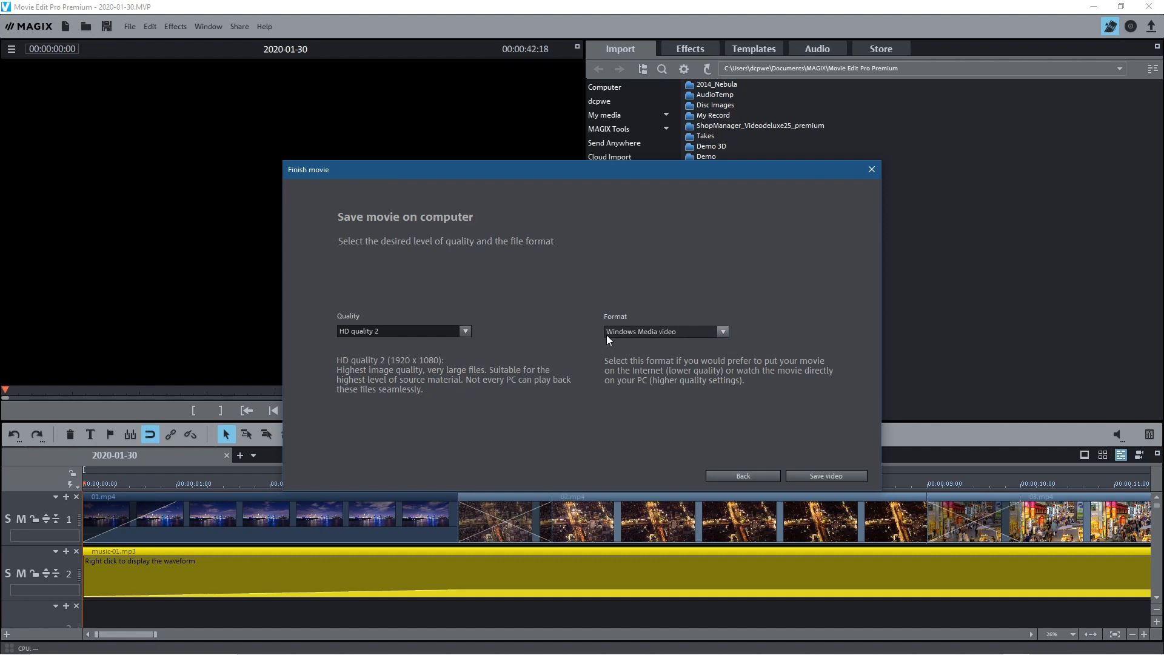
{"action": "mouse_move", "coordinate": [645, 340]}
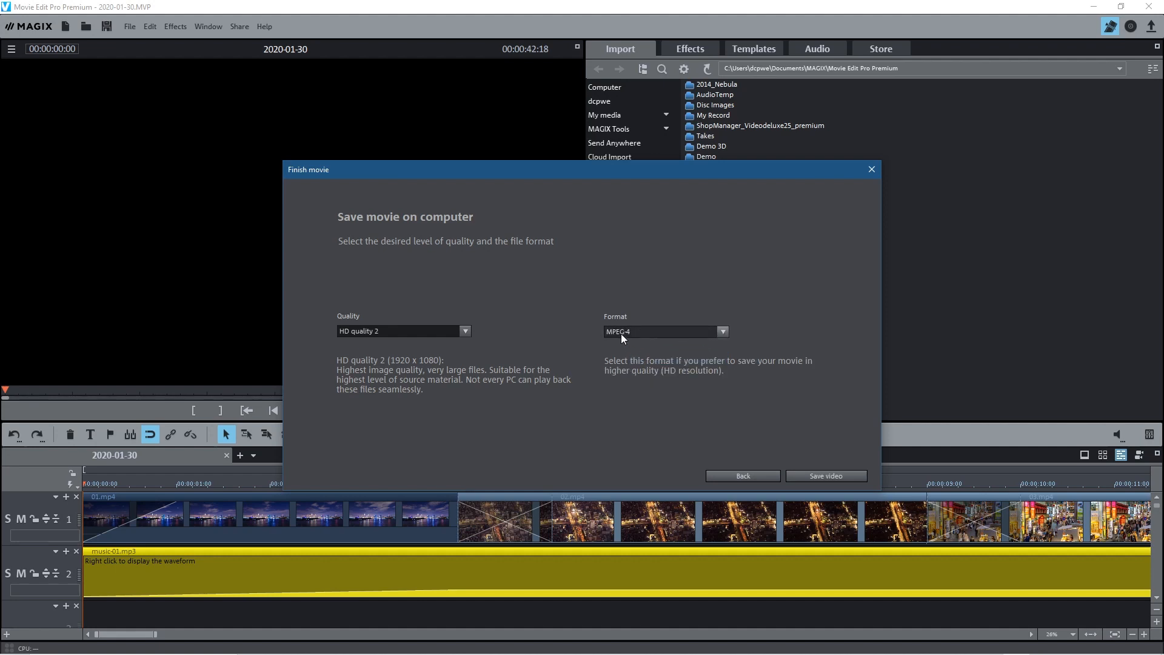
{"action": "mouse_move", "coordinate": [632, 338]}
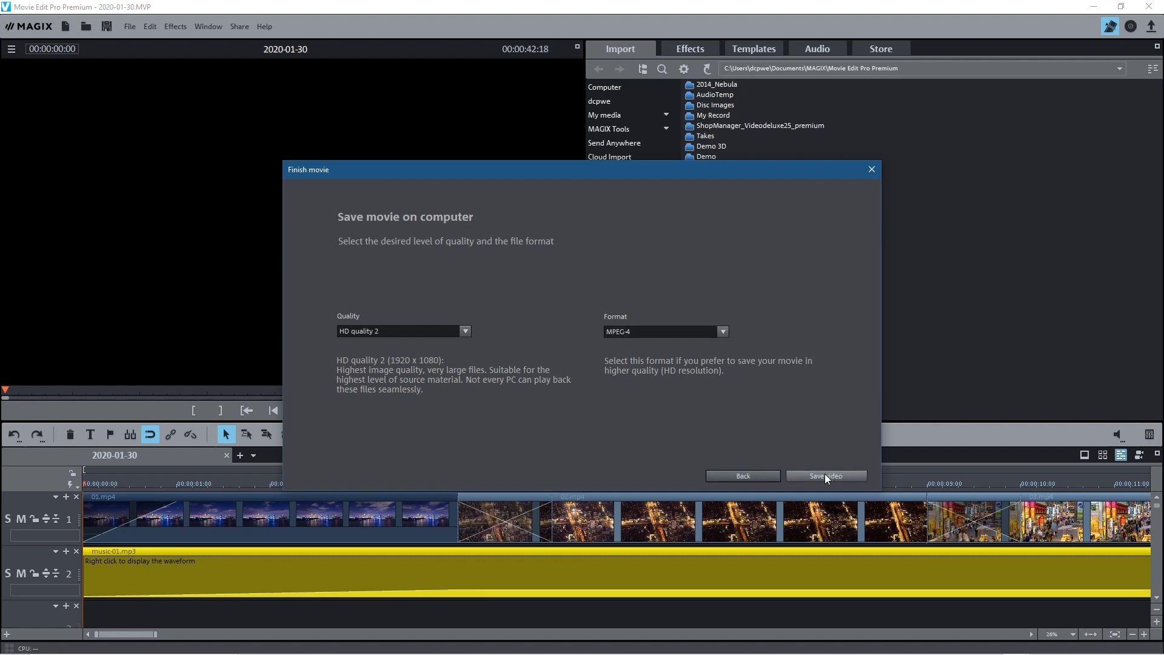
{"action": "mouse_move", "coordinate": [837, 476]}
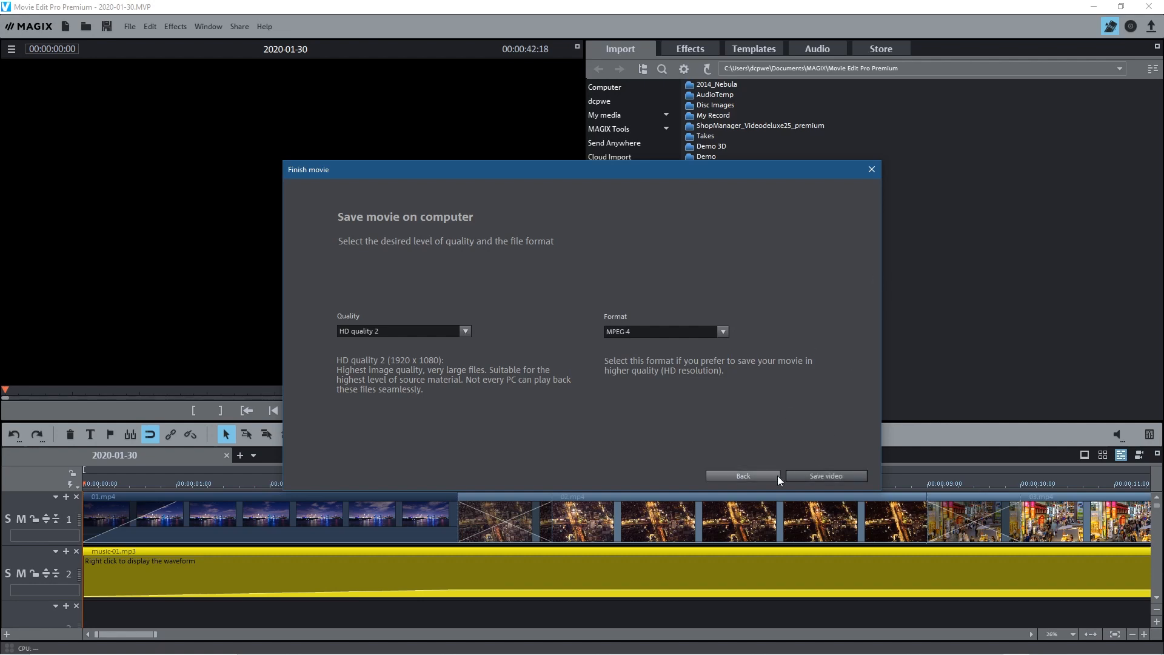
{"action": "left_click", "coordinate": [825, 476]}
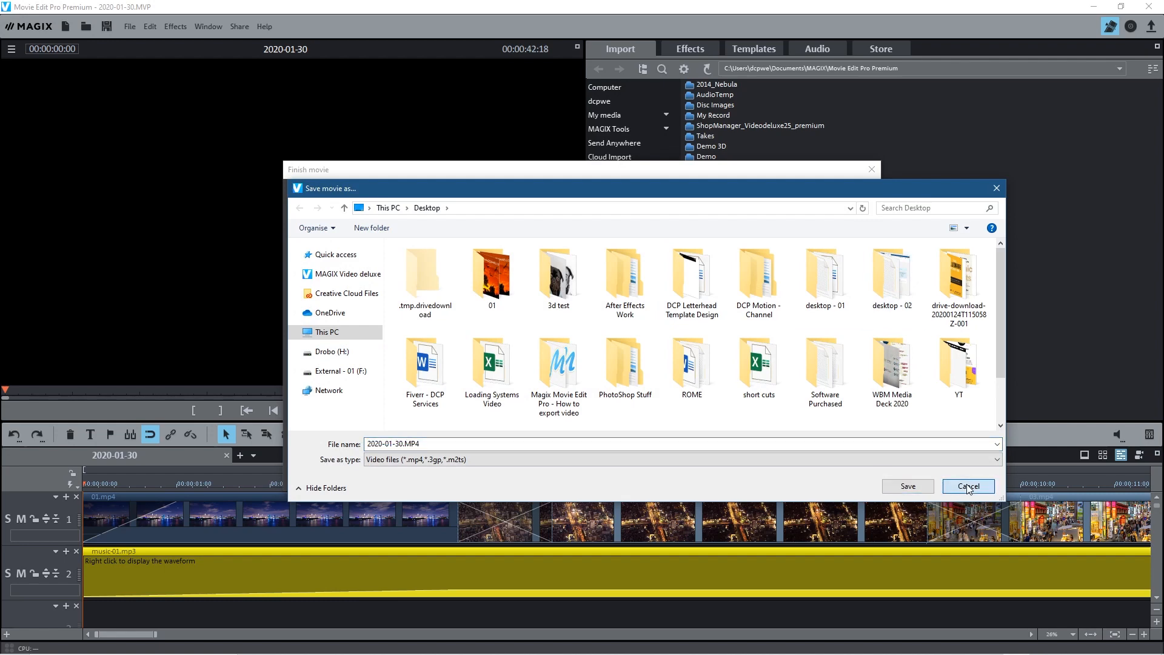
{"action": "left_click", "coordinate": [969, 485]}
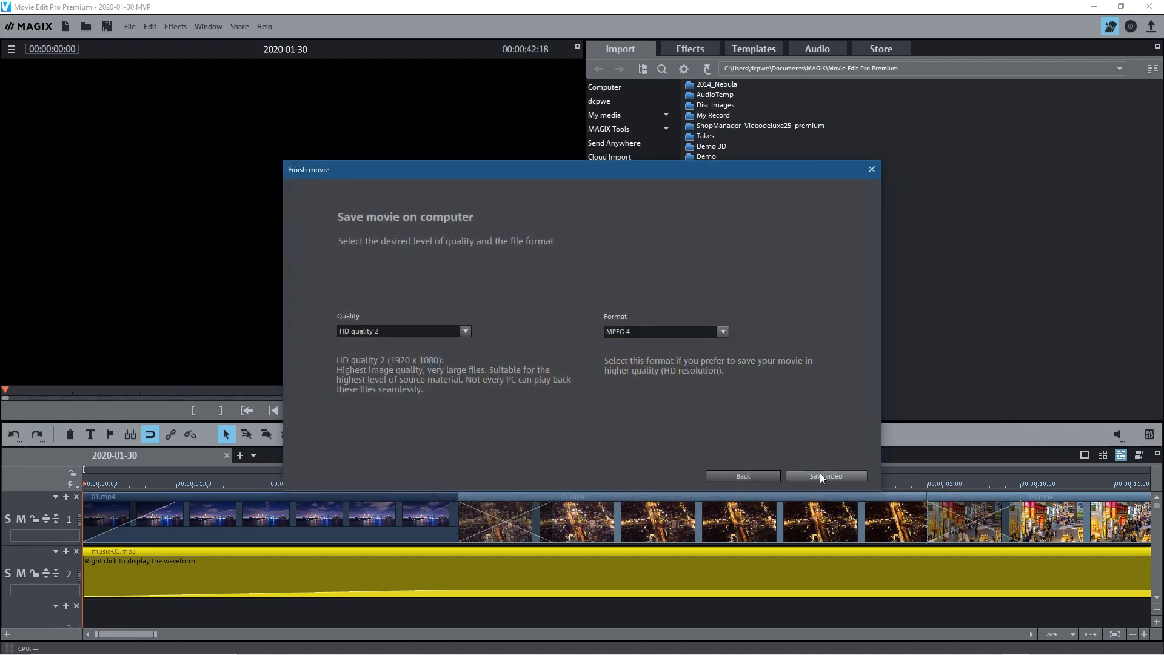
{"action": "mouse_move", "coordinate": [871, 169]}
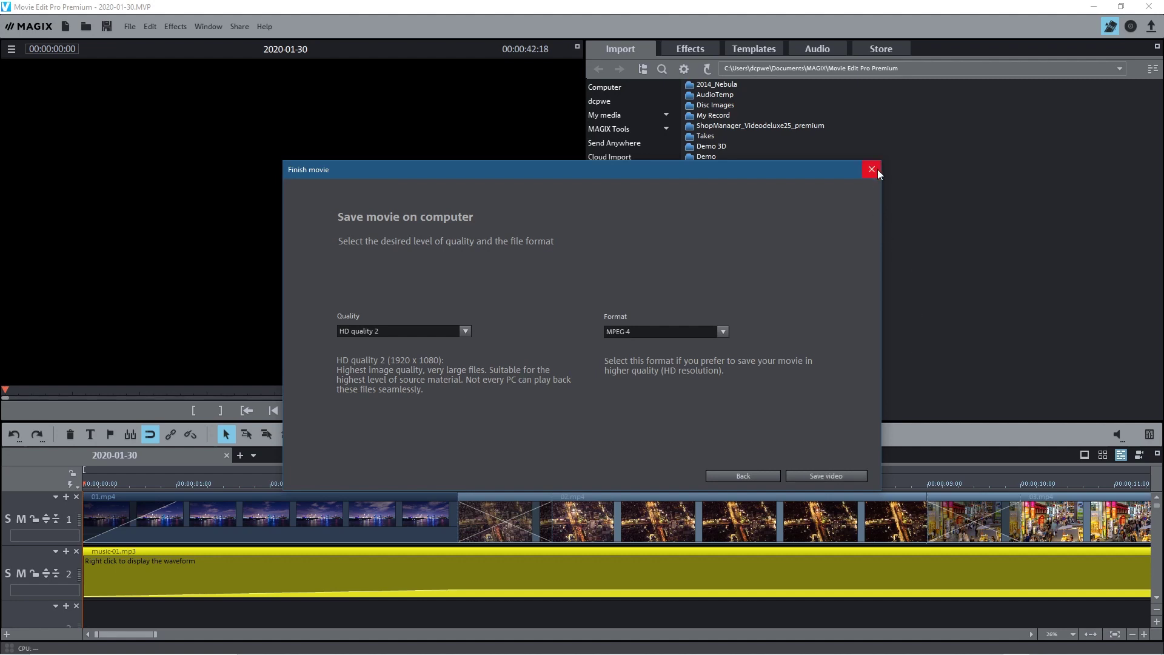
{"action": "mouse_move", "coordinate": [872, 175]}
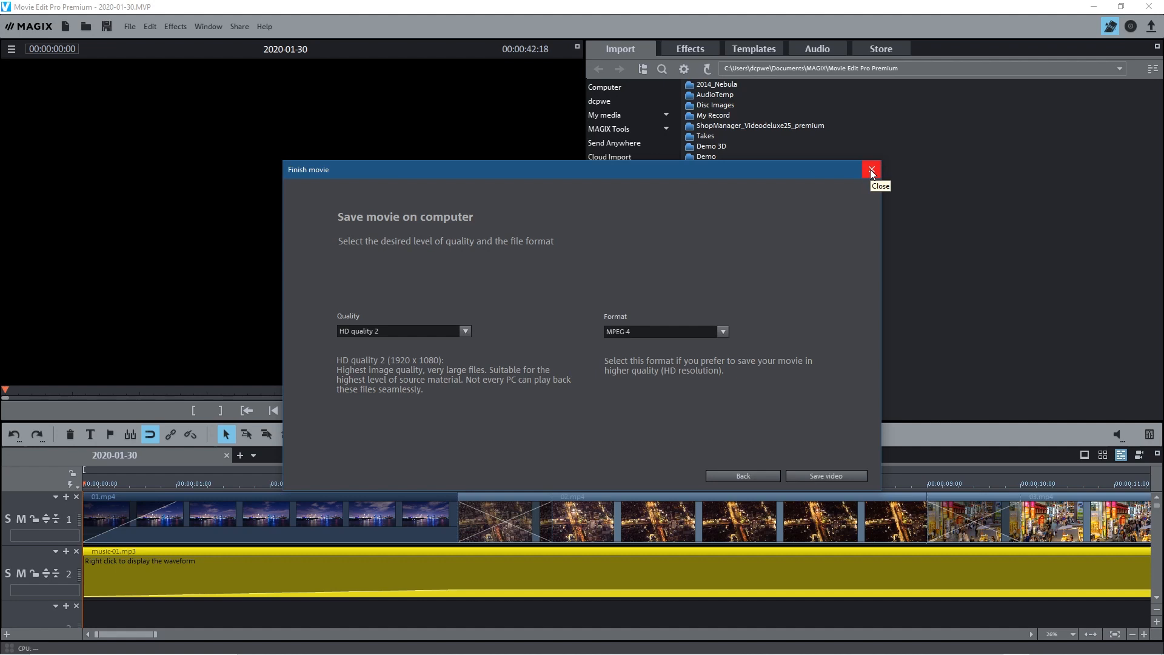
{"action": "mouse_move", "coordinate": [623, 270]}
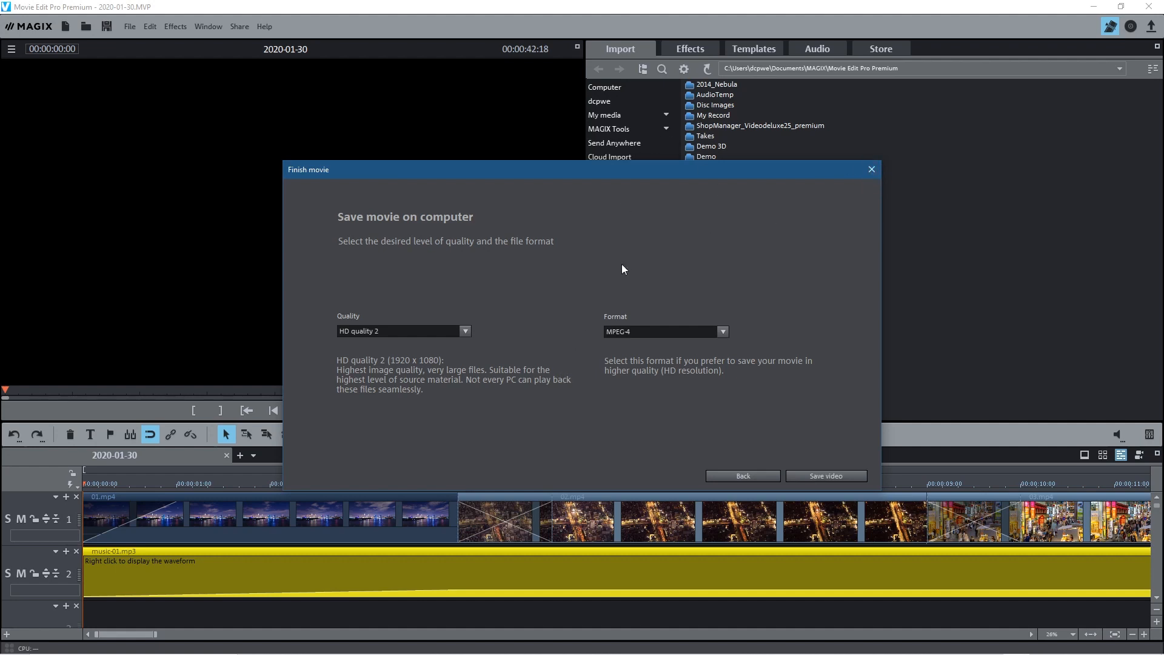
{"action": "mouse_move", "coordinate": [513, 247]}
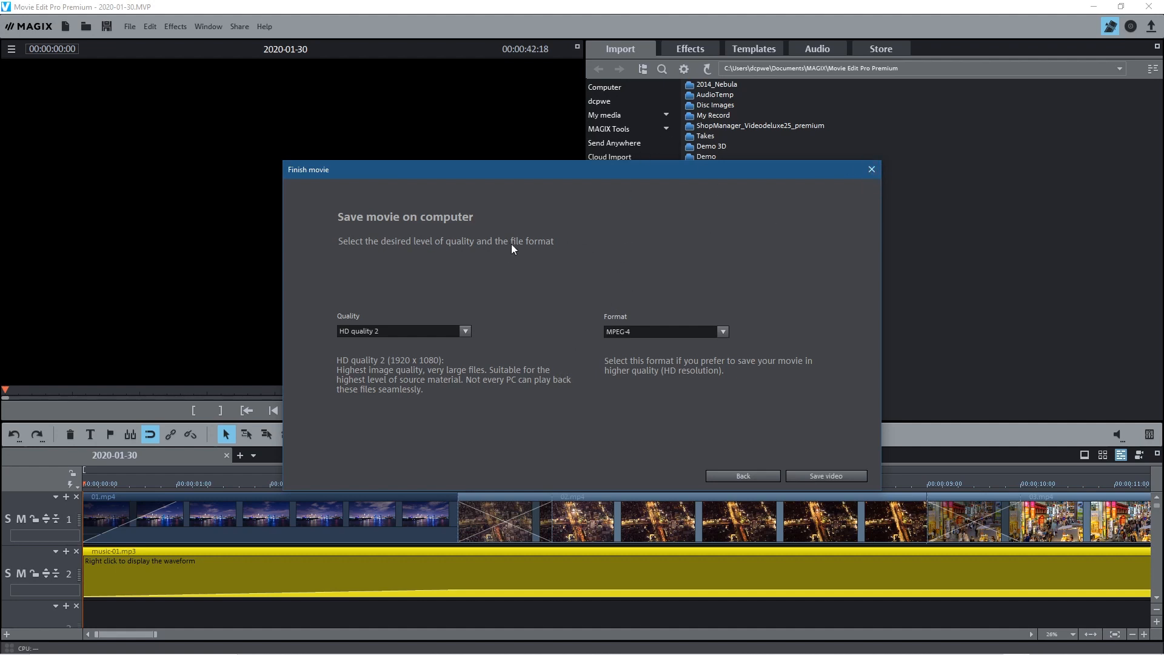
{"action": "mouse_move", "coordinate": [598, 344]}
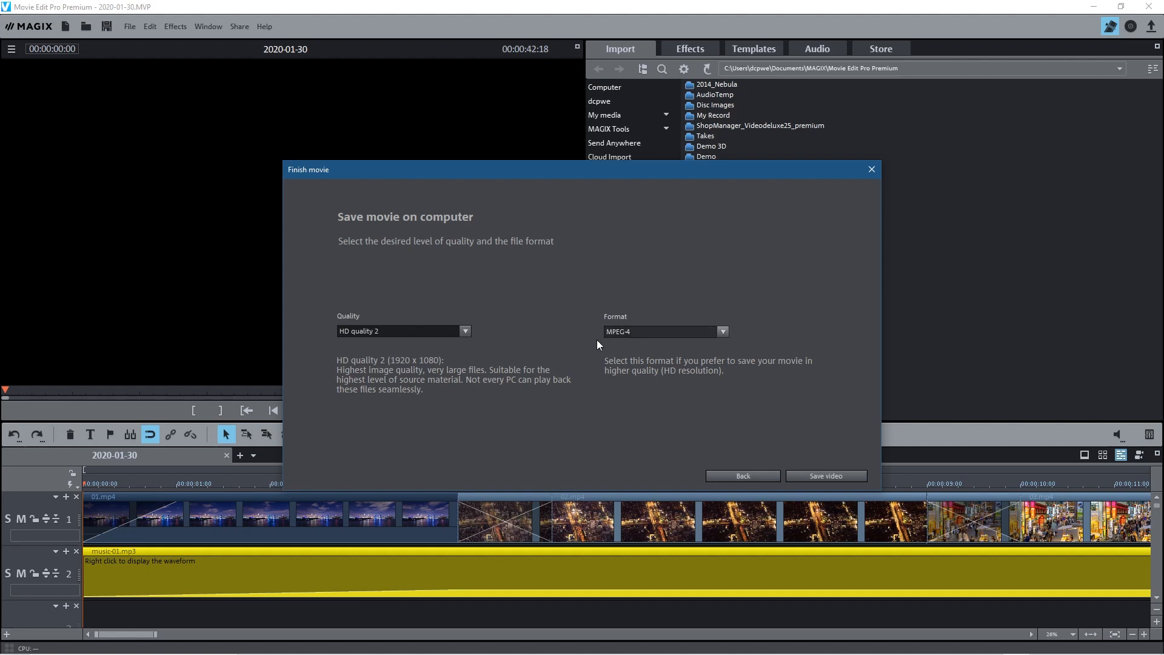
{"action": "mouse_move", "coordinate": [695, 283]}
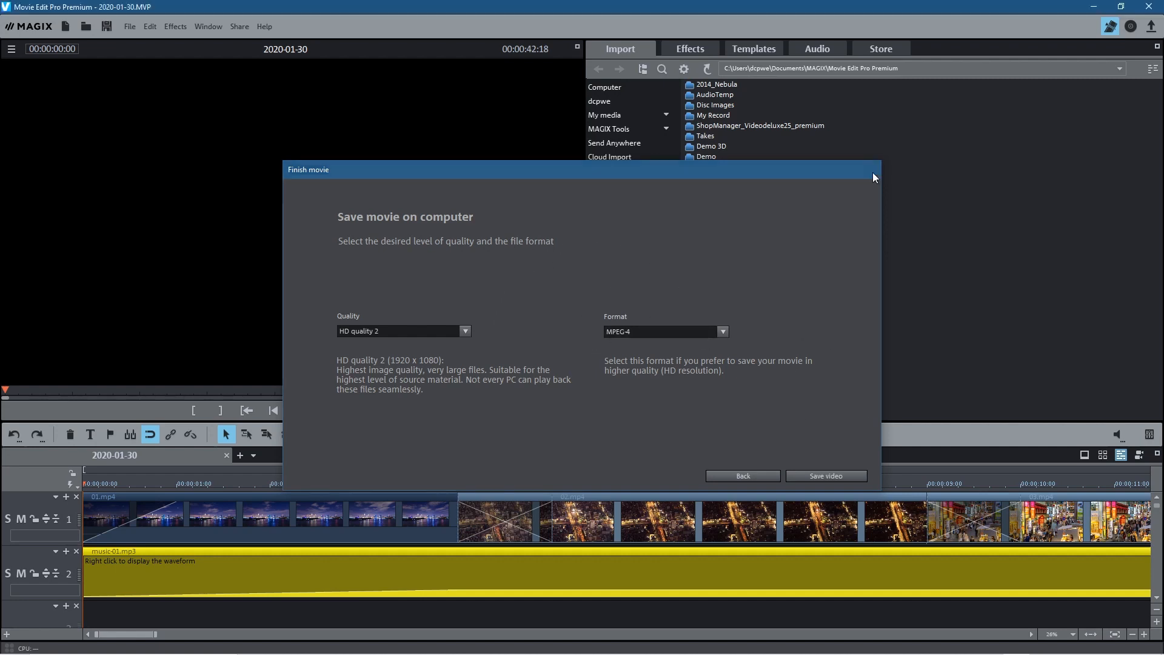
Close the Finish movie dialog and start File > Batch conversion
{"action": "left_click", "coordinate": [129, 26]}
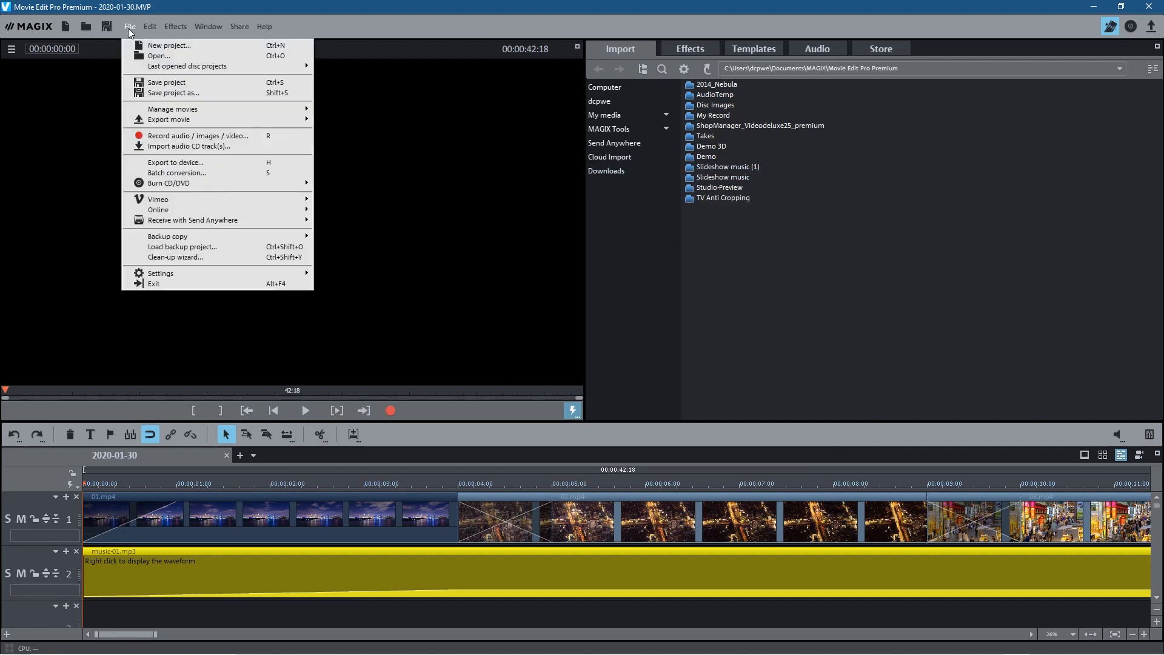
{"action": "mouse_move", "coordinate": [173, 176]}
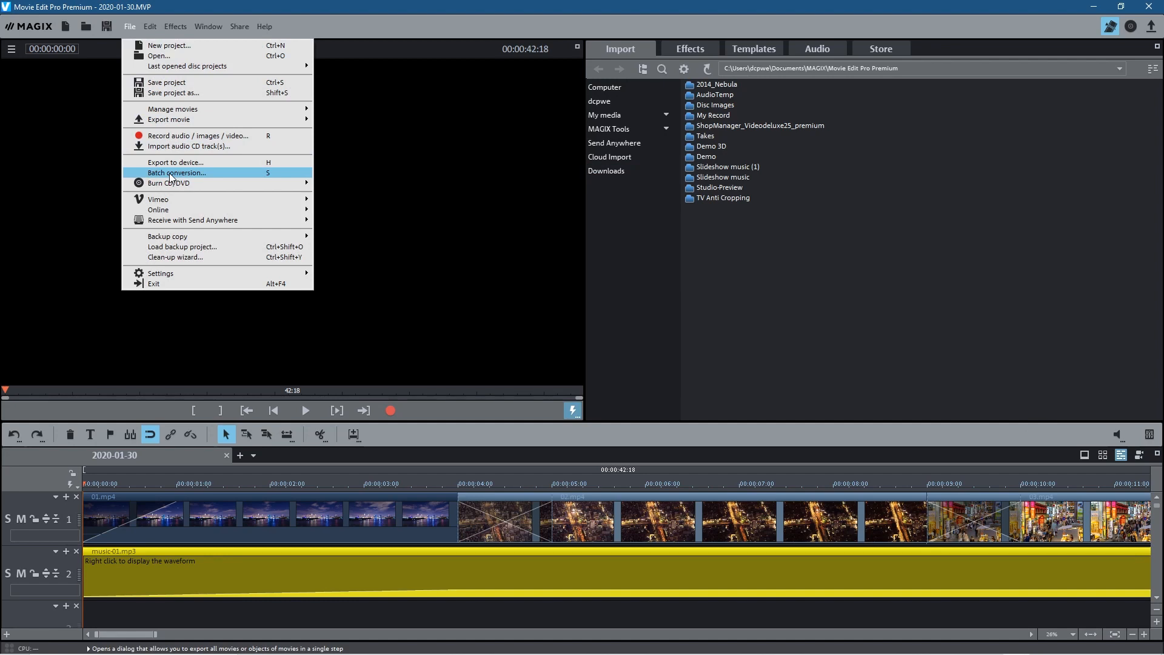
{"action": "mouse_move", "coordinate": [171, 175]}
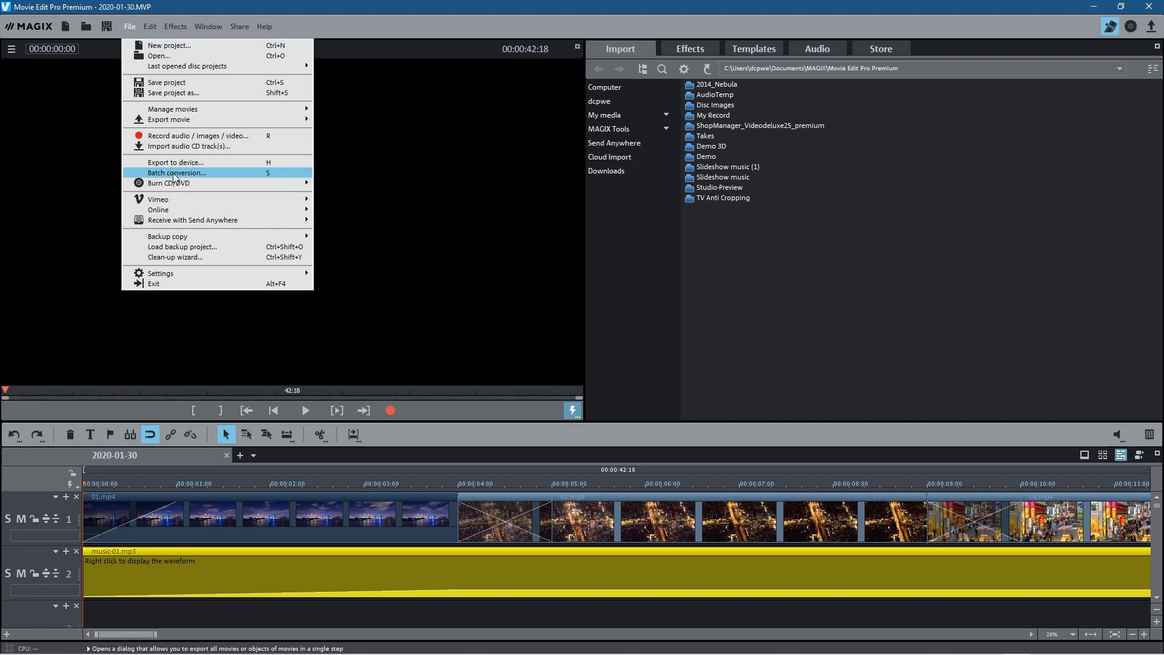
{"action": "left_click", "coordinate": [176, 172]}
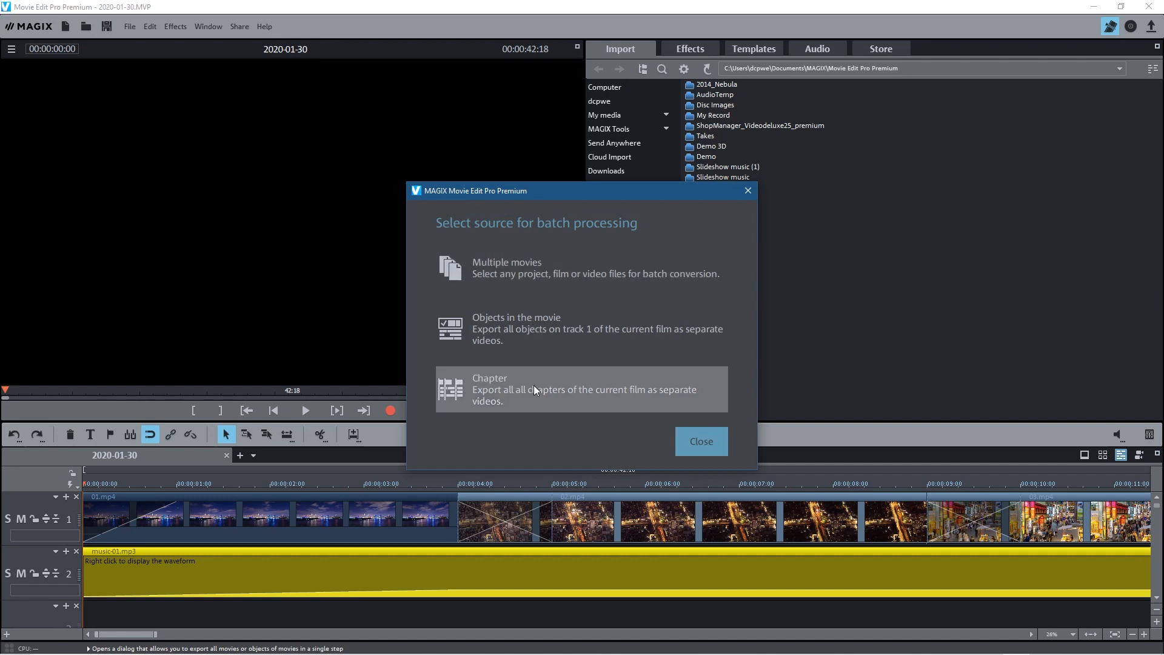
{"action": "mouse_move", "coordinate": [495, 277]}
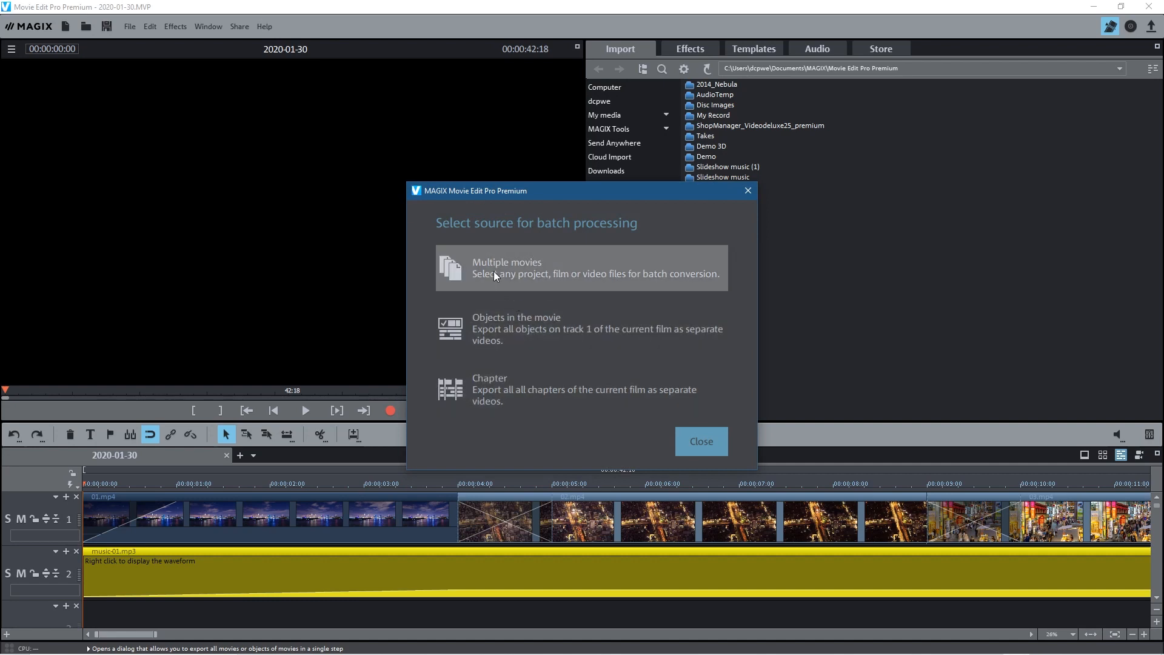
{"action": "mouse_move", "coordinate": [494, 339]}
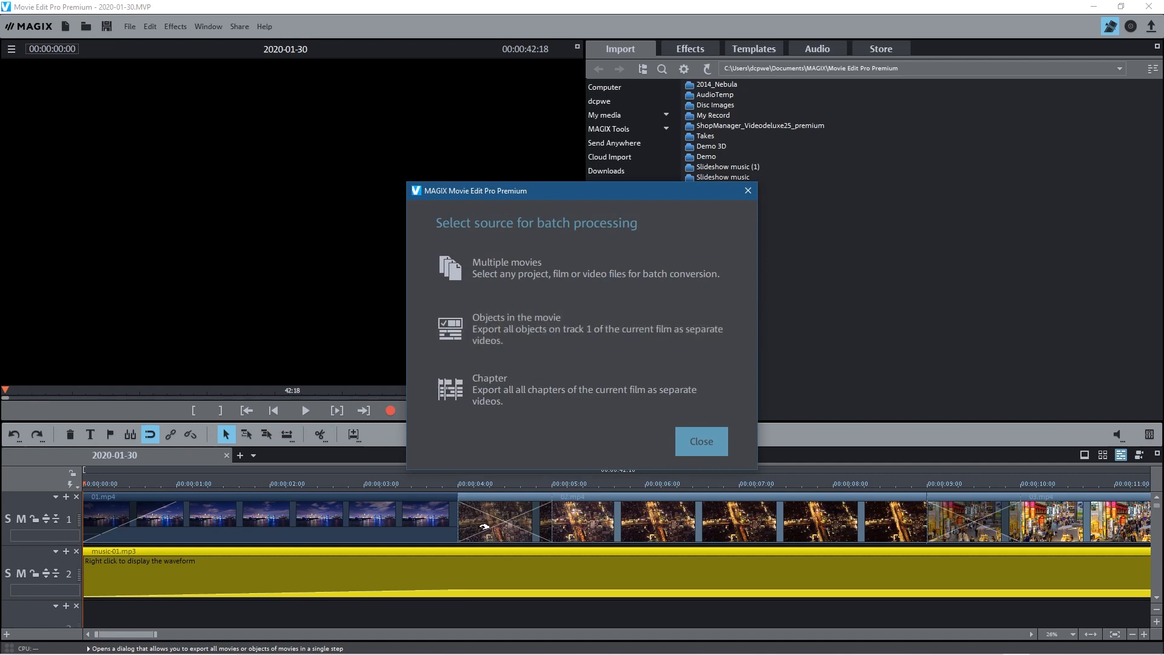
{"action": "mouse_move", "coordinate": [953, 542]}
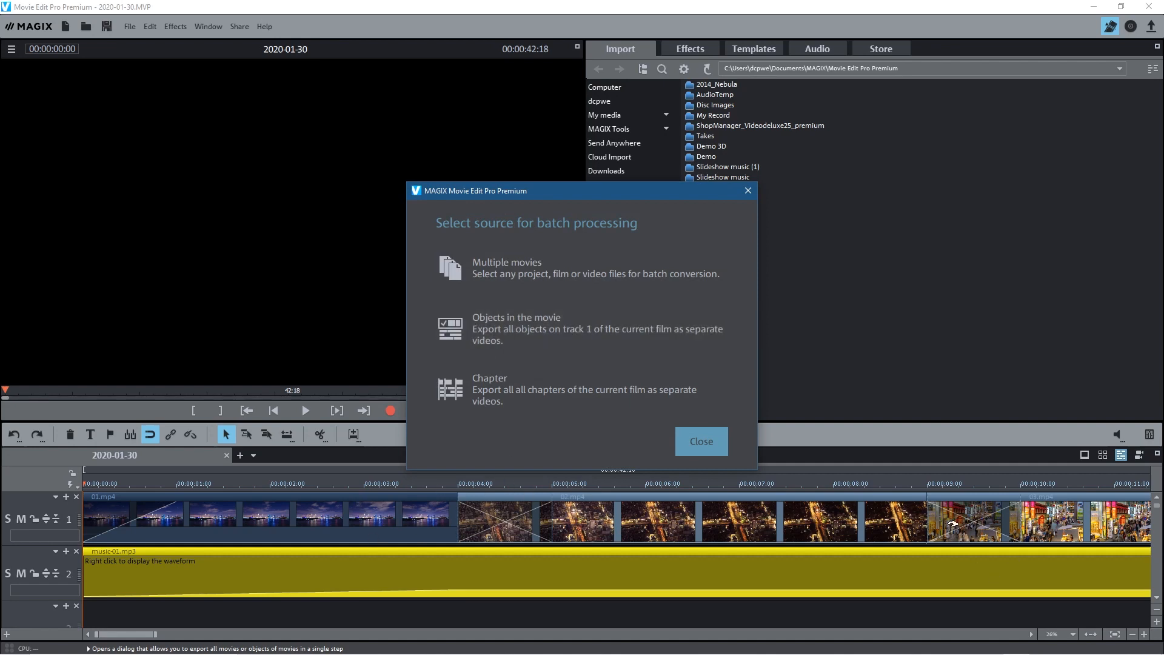
{"action": "mouse_move", "coordinate": [493, 279]}
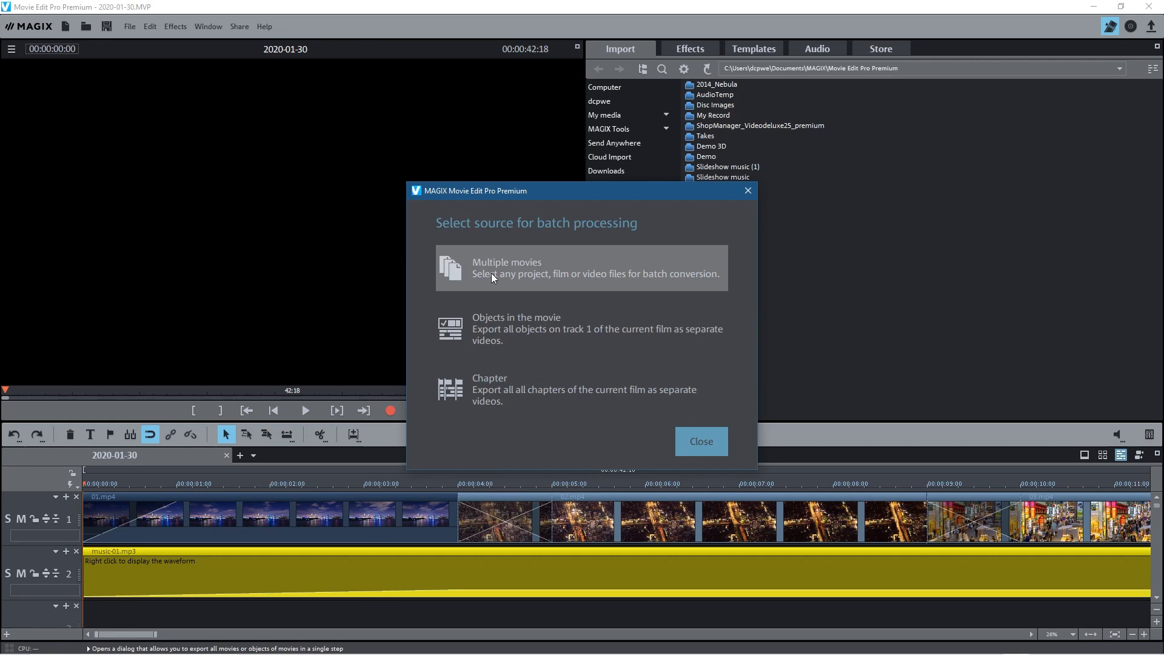
{"action": "mouse_move", "coordinate": [511, 275]}
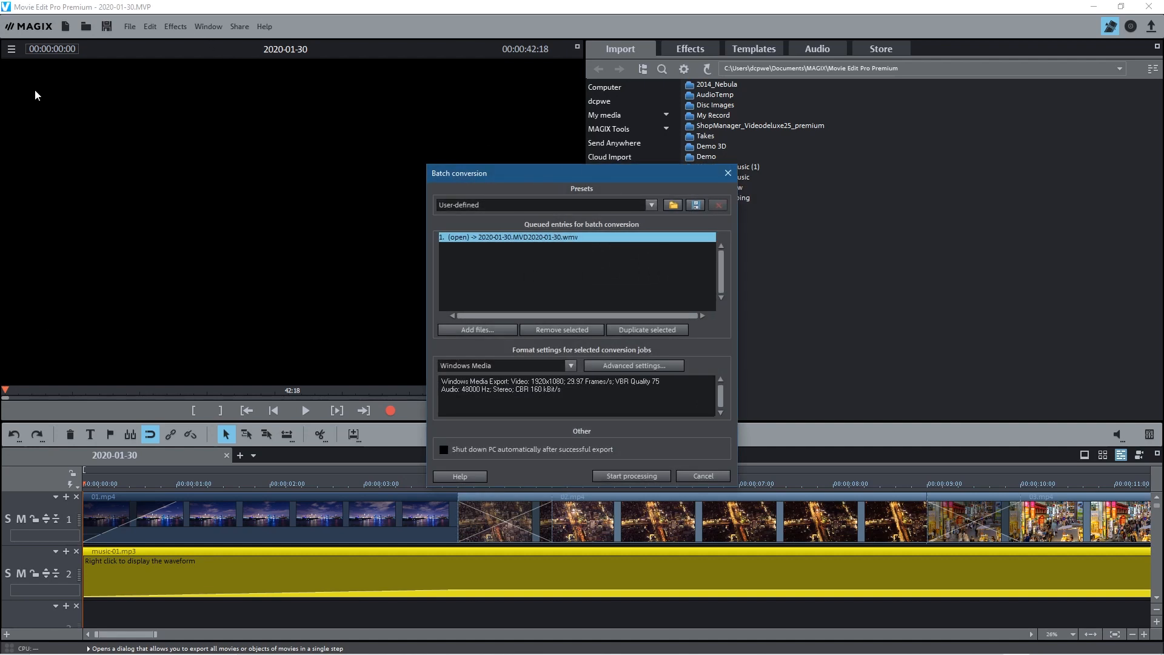
{"action": "mouse_move", "coordinate": [495, 241]}
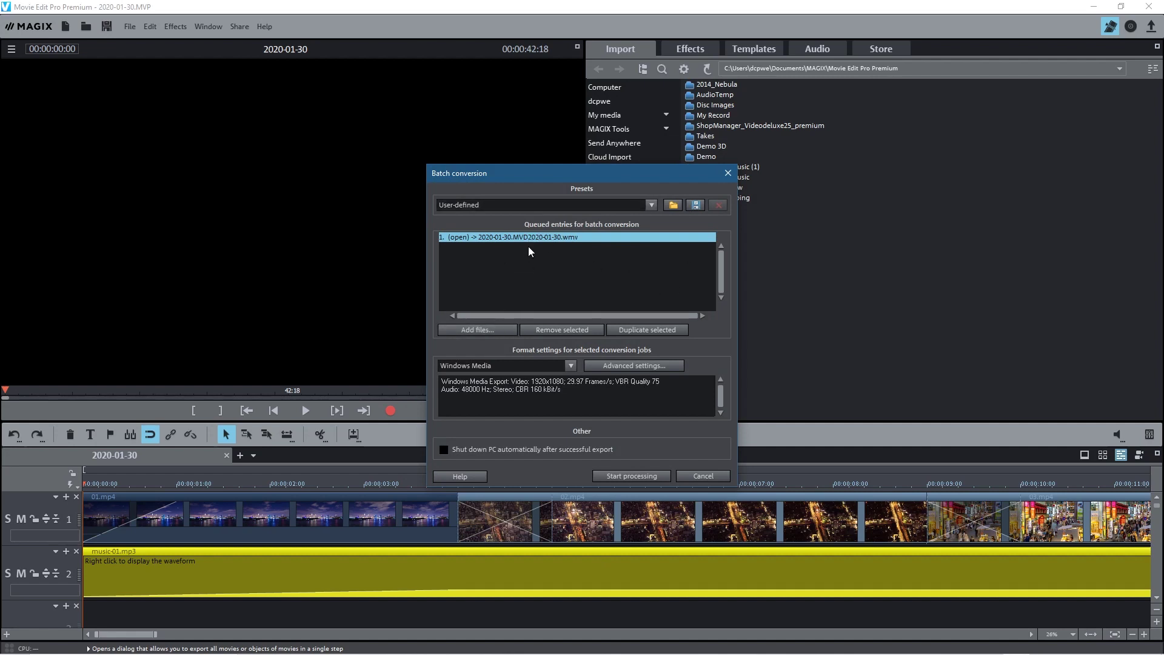
{"action": "mouse_move", "coordinate": [521, 244]}
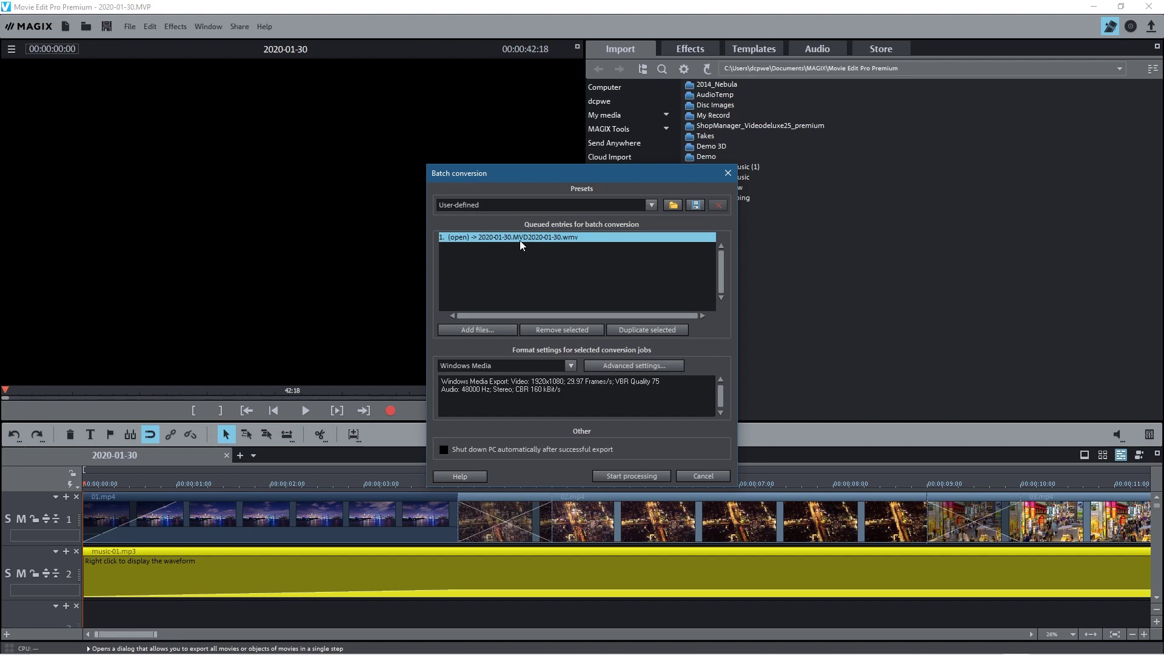
{"action": "mouse_move", "coordinate": [548, 255]}
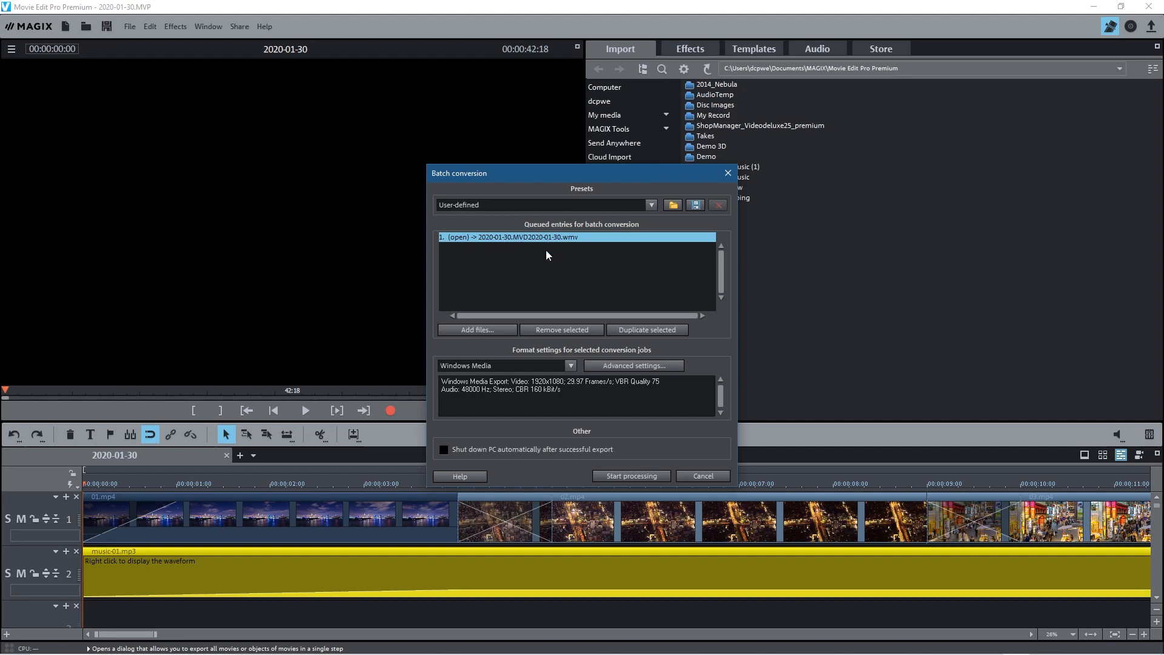
Set the queued 2020-01-30 project's output format to MPEG-4 (.mp4)
{"action": "left_click", "coordinate": [571, 365]}
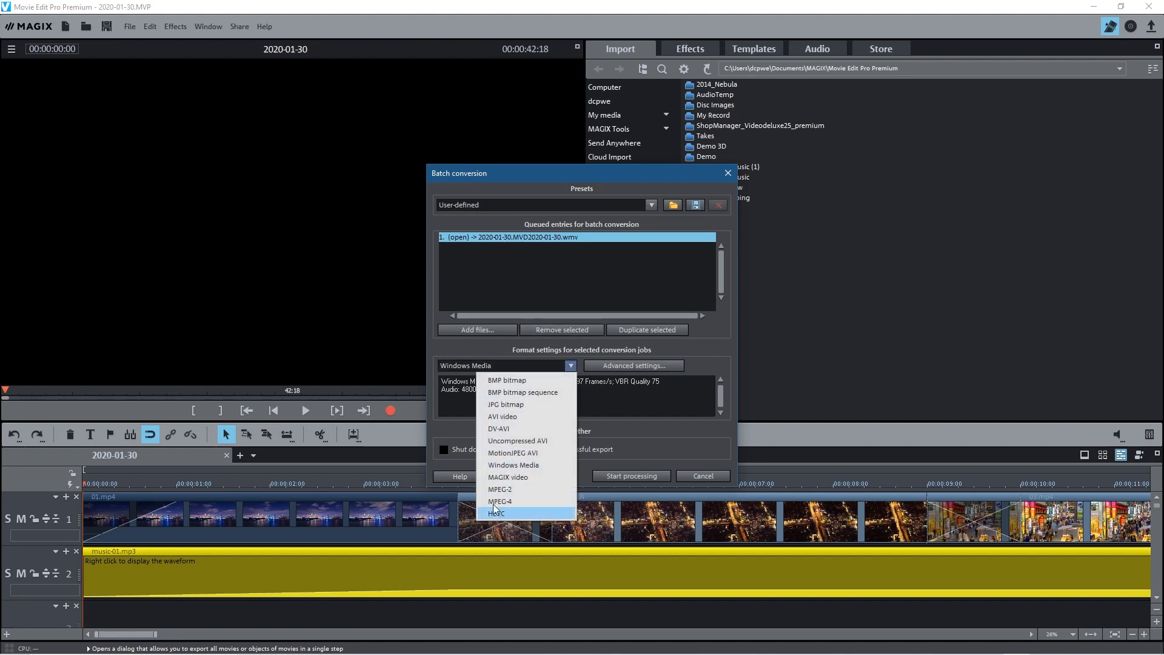
{"action": "mouse_move", "coordinate": [522, 513]}
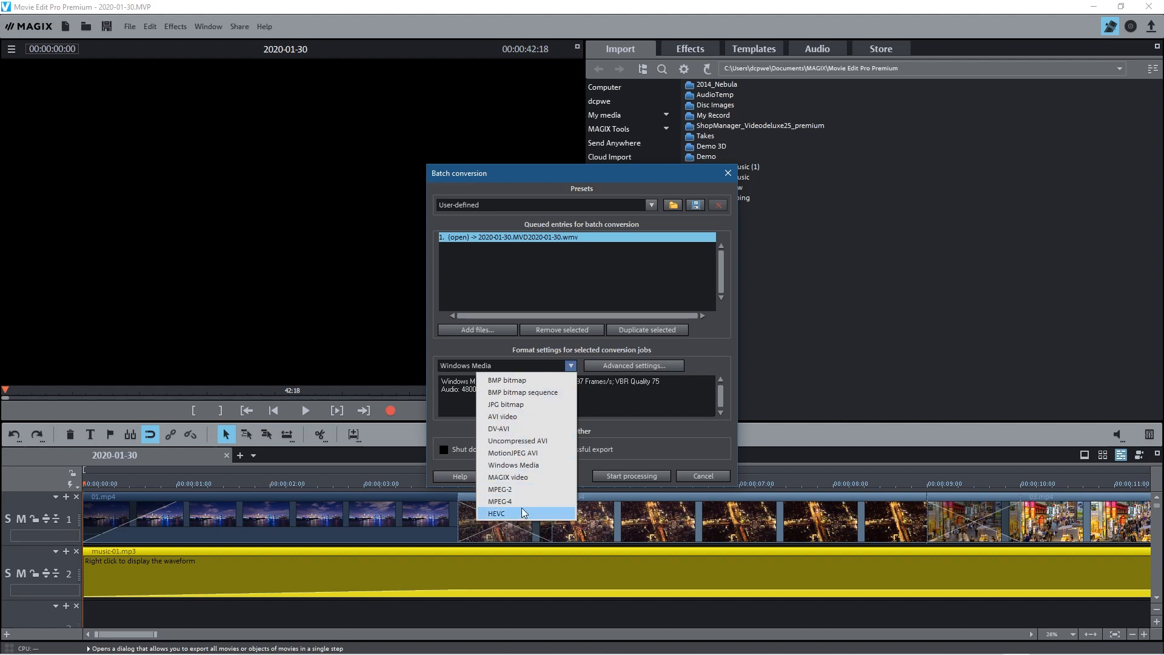
{"action": "mouse_move", "coordinate": [528, 492]}
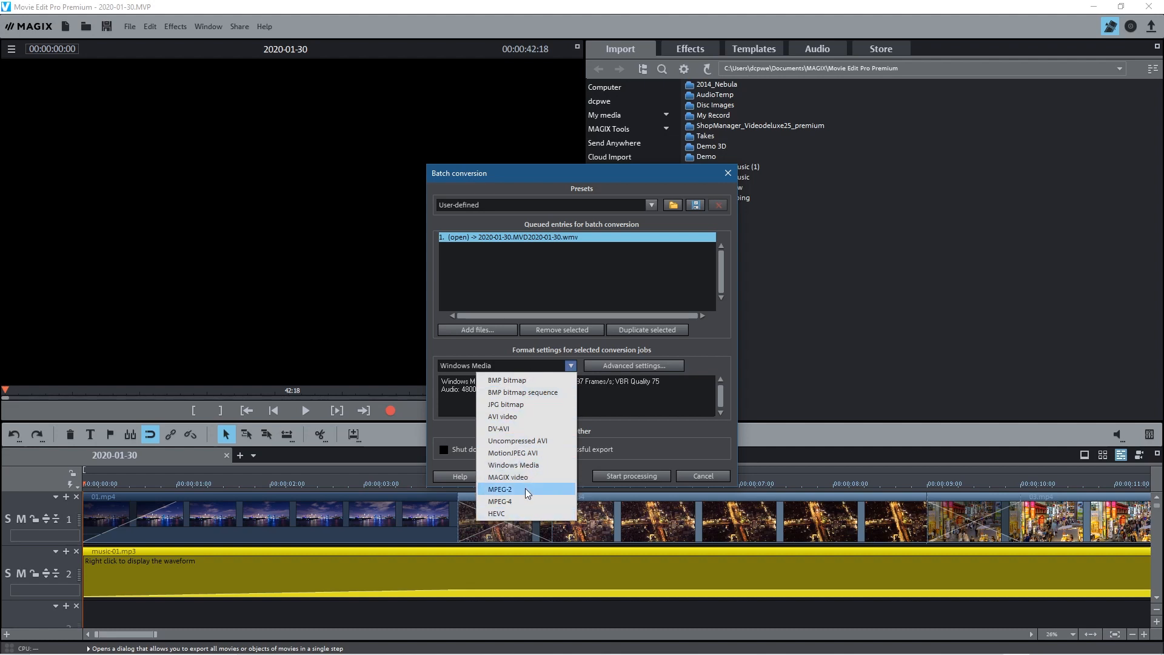
{"action": "mouse_move", "coordinate": [528, 502]}
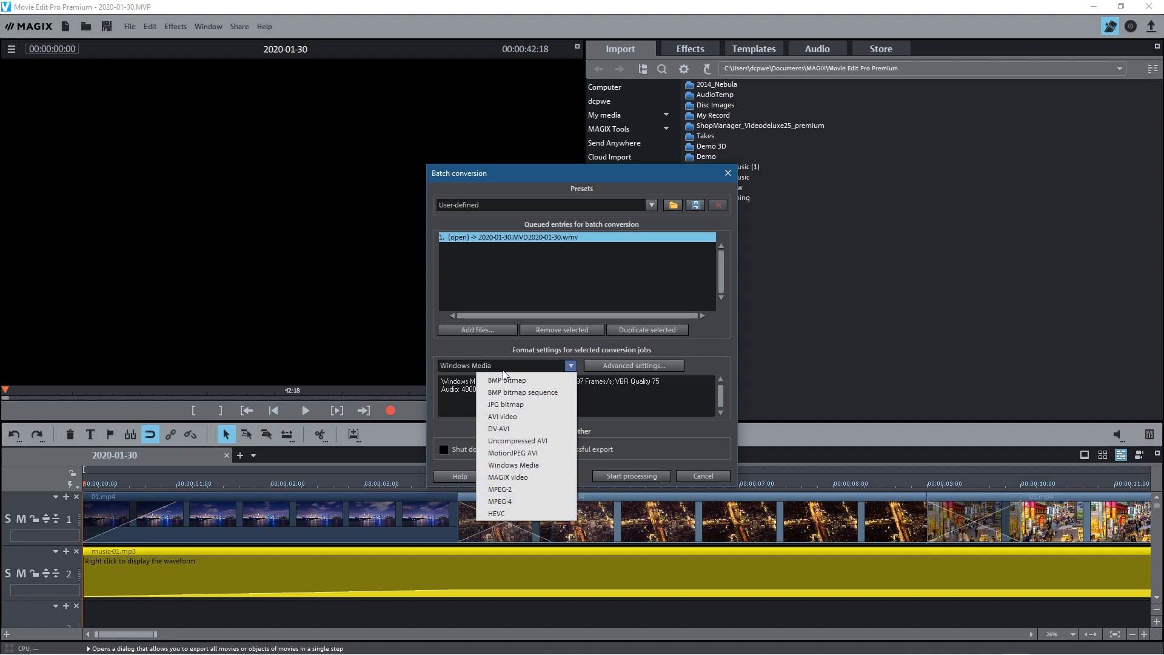
{"action": "mouse_move", "coordinate": [528, 501]}
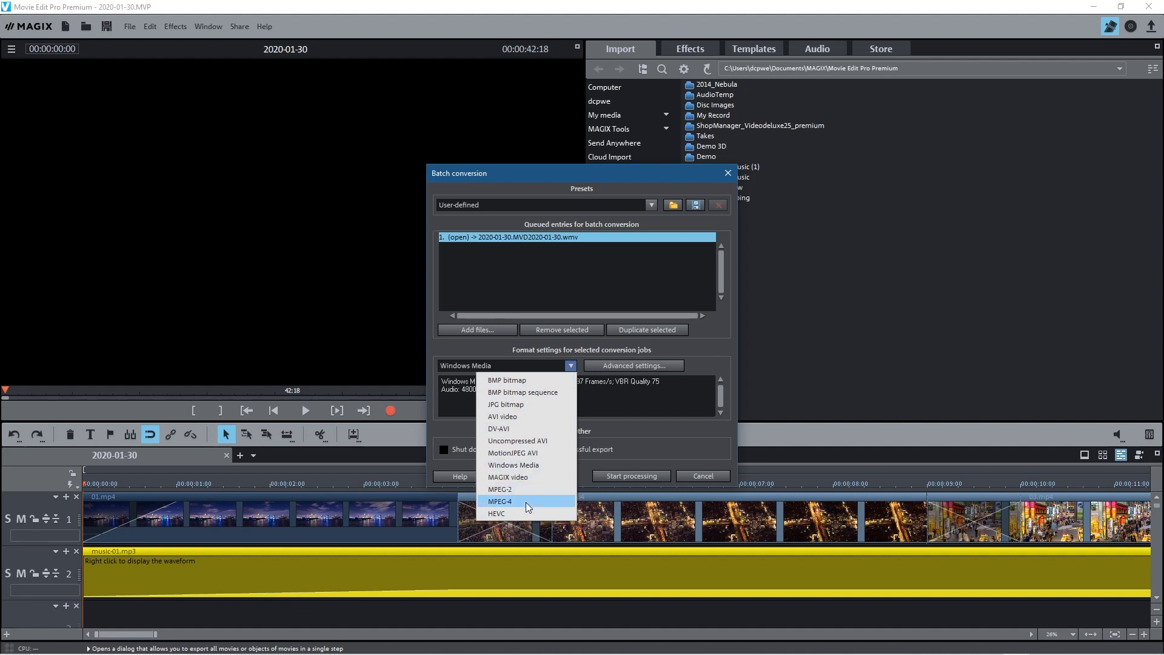
{"action": "left_click", "coordinate": [501, 501]}
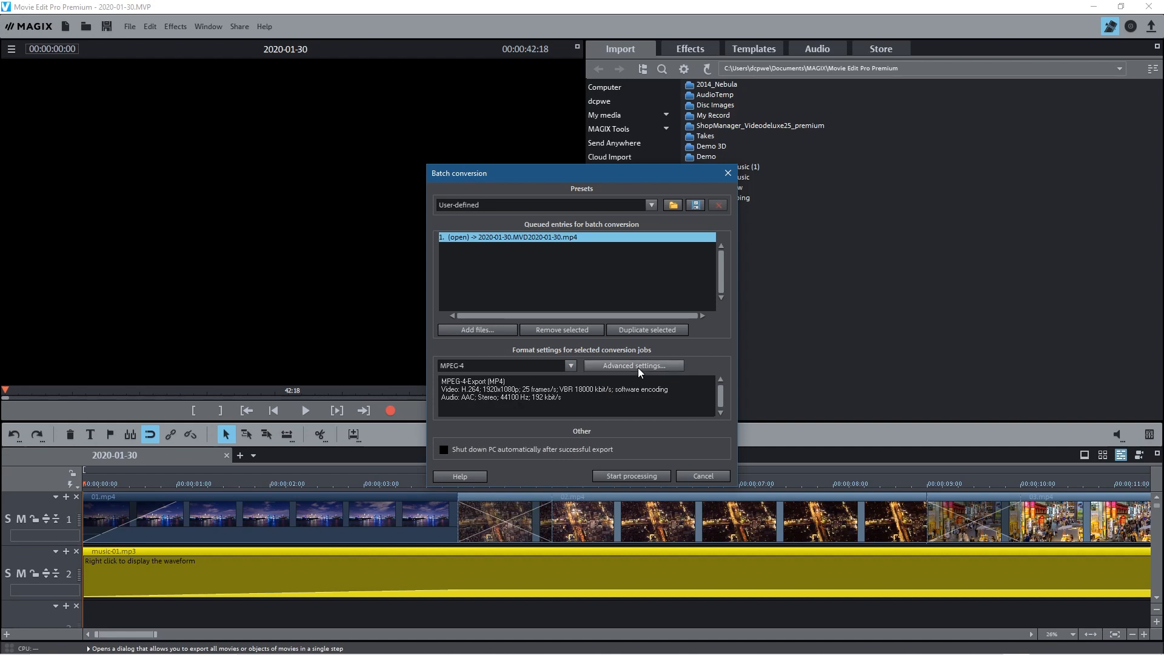
In advanced MPEG-4 settings, keep 1920x1080 resolution, review encoder options, and pick save location
{"action": "left_click", "coordinate": [634, 366]}
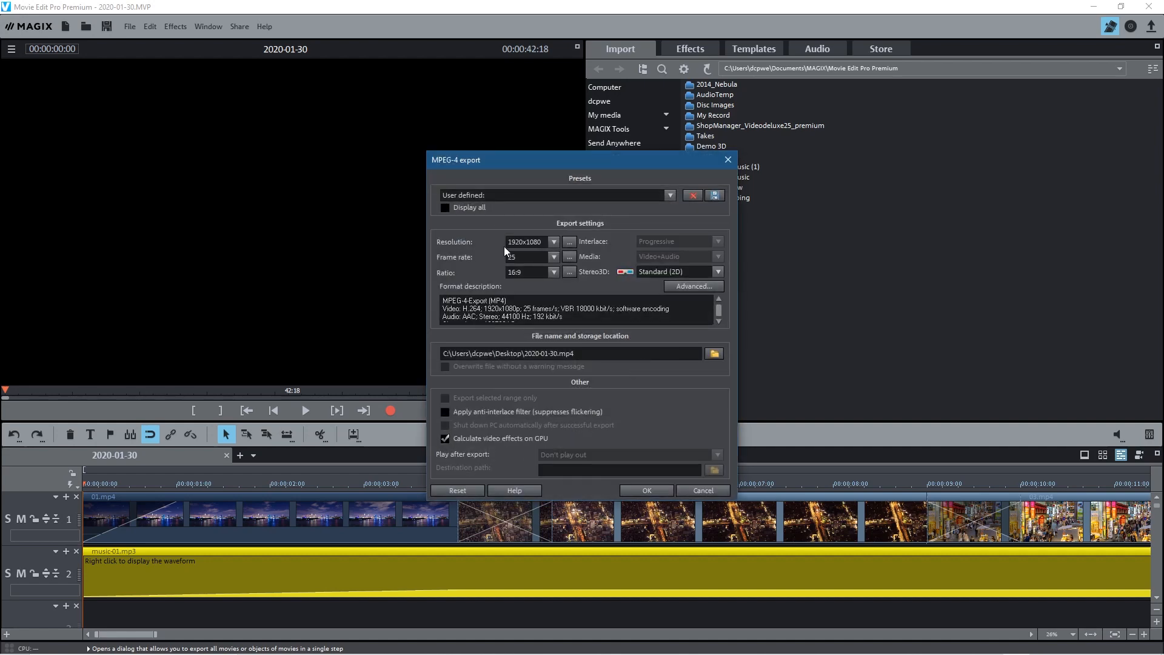
{"action": "left_click", "coordinate": [558, 241]}
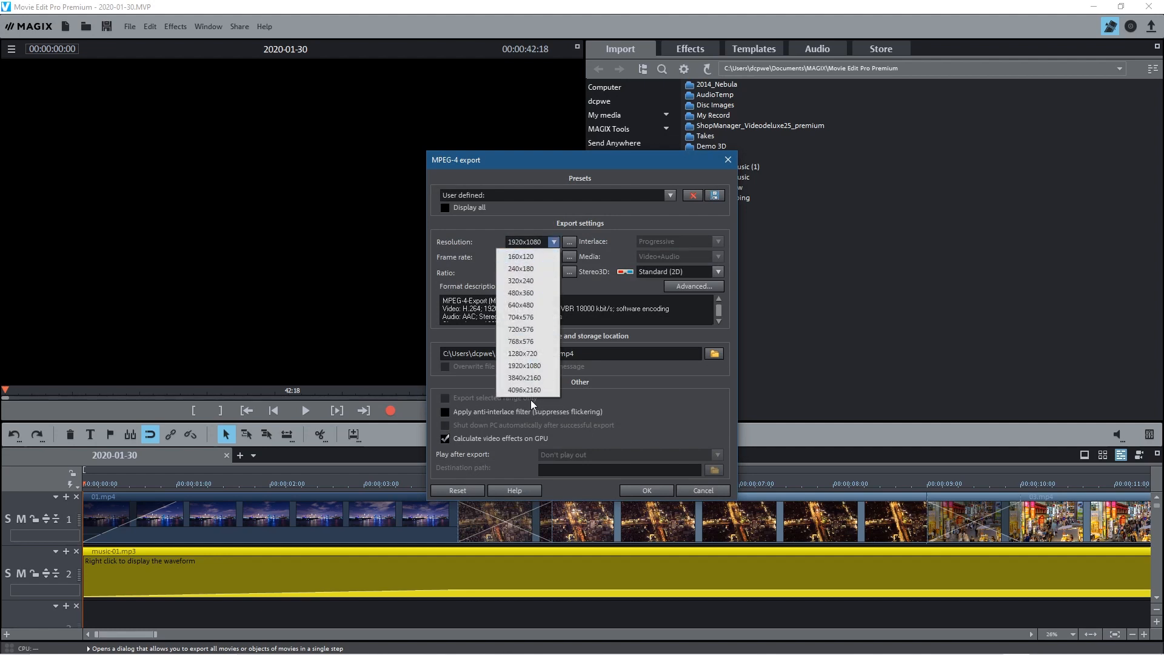
{"action": "left_click", "coordinate": [521, 366]}
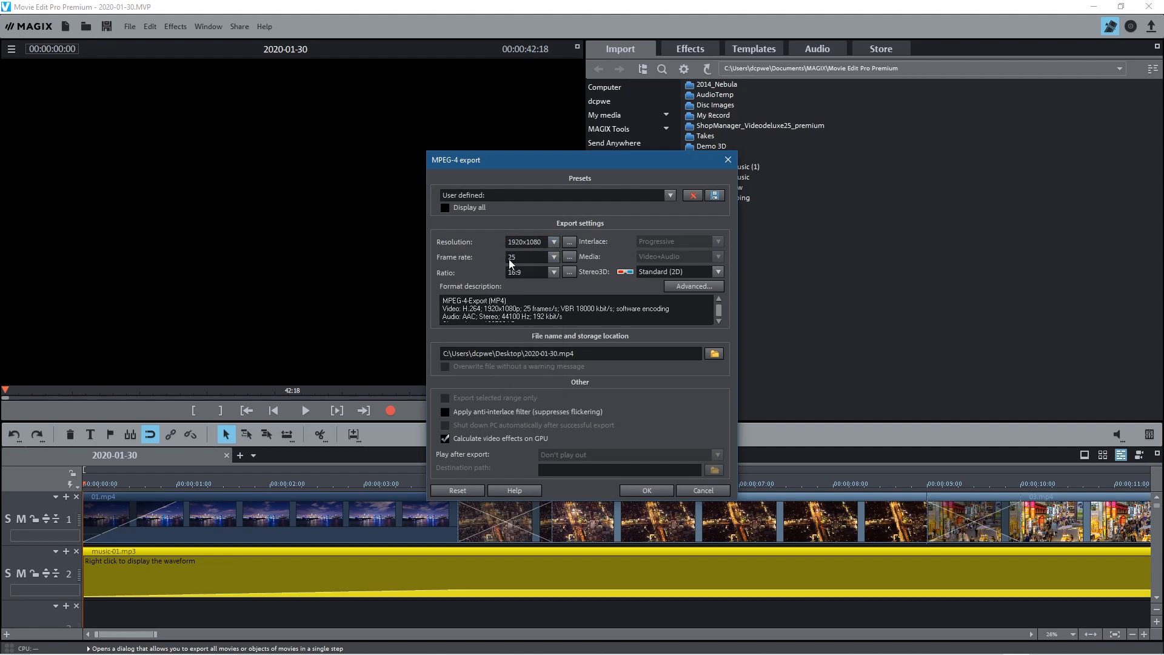
{"action": "mouse_move", "coordinate": [527, 283]}
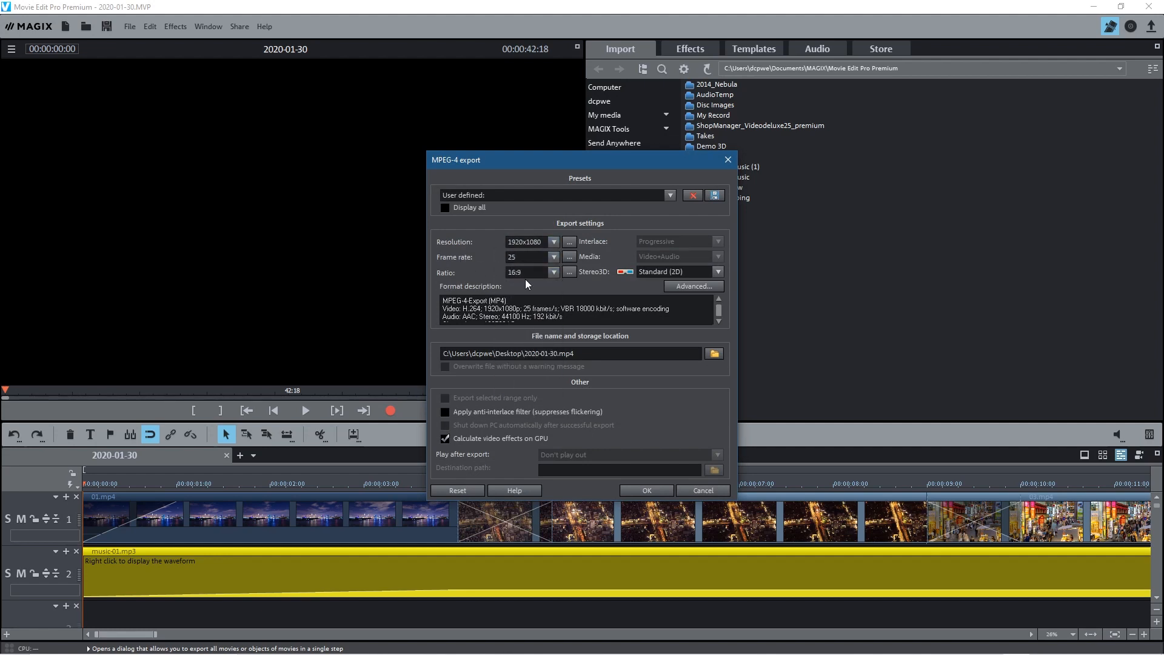
{"action": "mouse_move", "coordinate": [683, 283]}
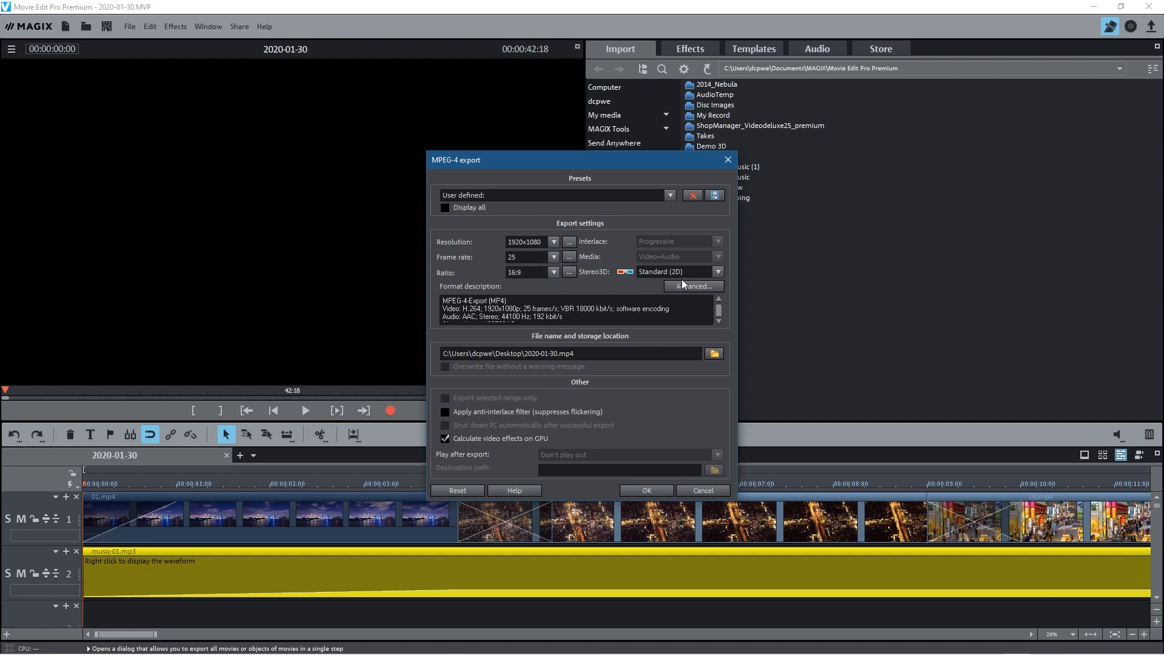
{"action": "left_click", "coordinate": [693, 286]}
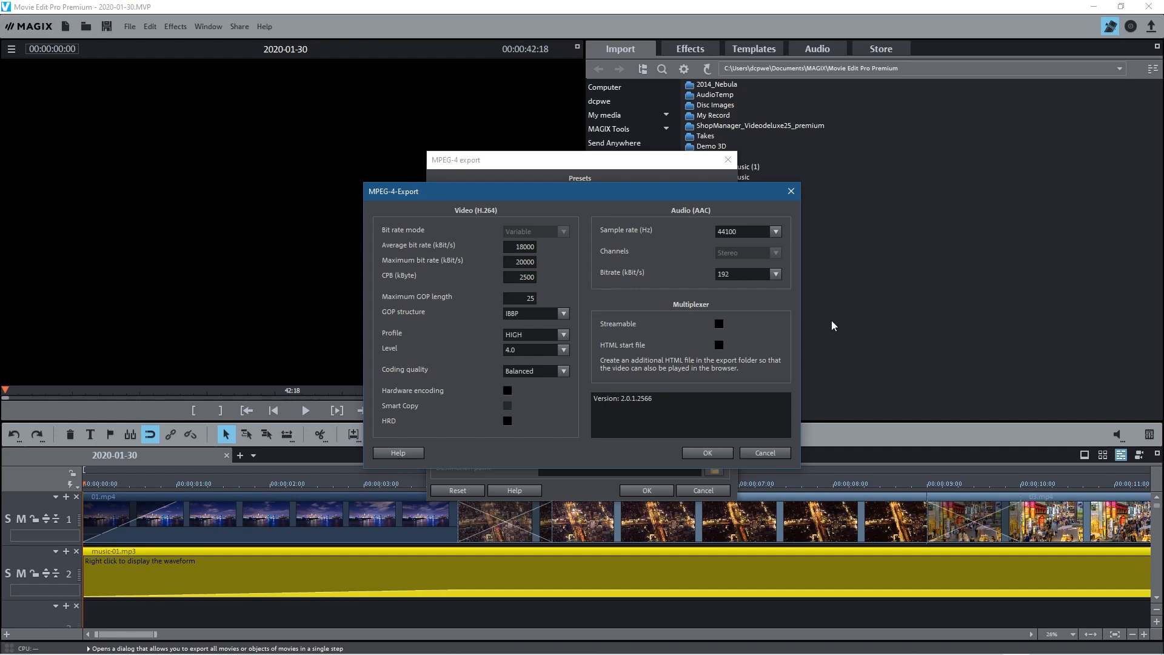
{"action": "left_click", "coordinate": [707, 452]}
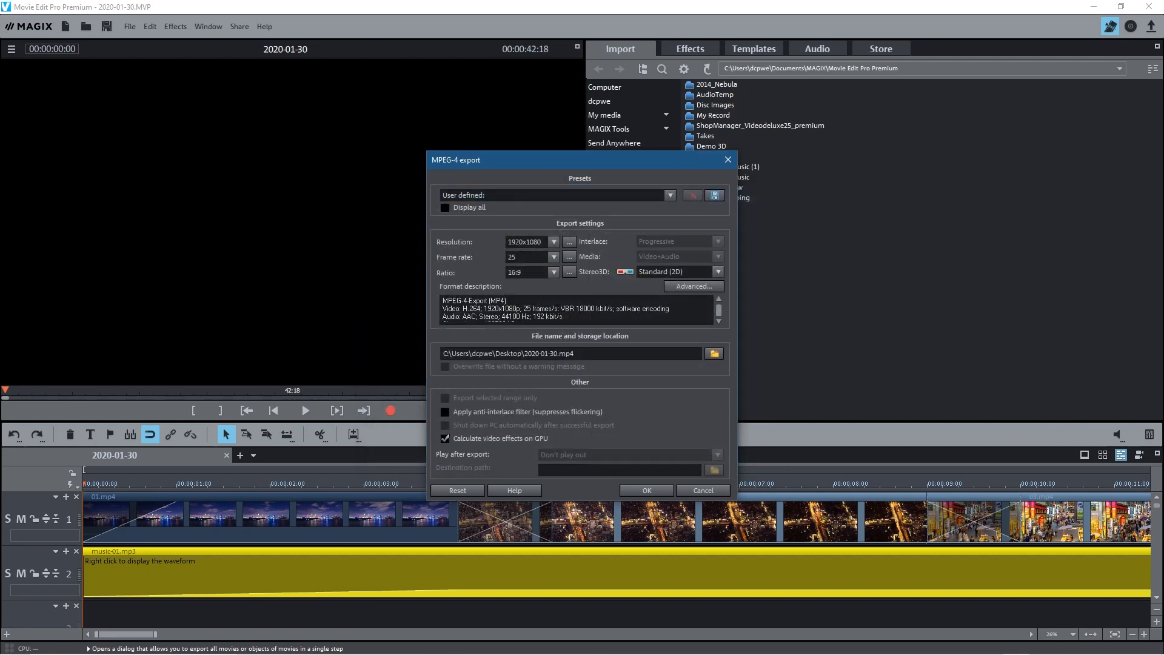
{"action": "mouse_move", "coordinate": [588, 332]}
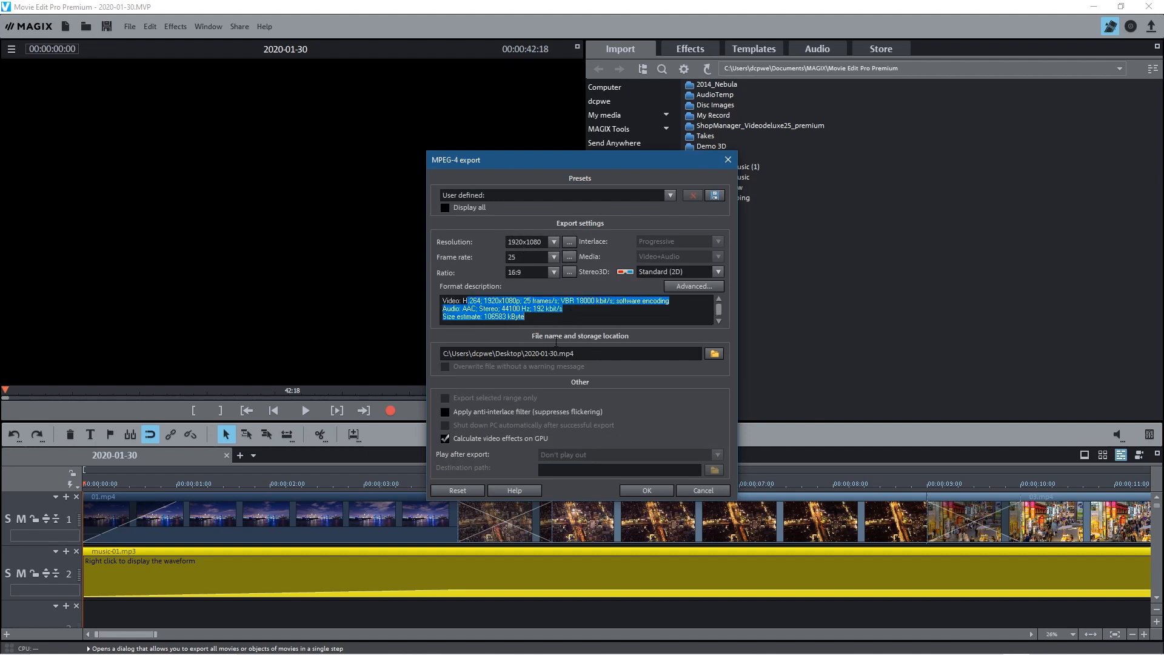
{"action": "mouse_move", "coordinate": [496, 371]}
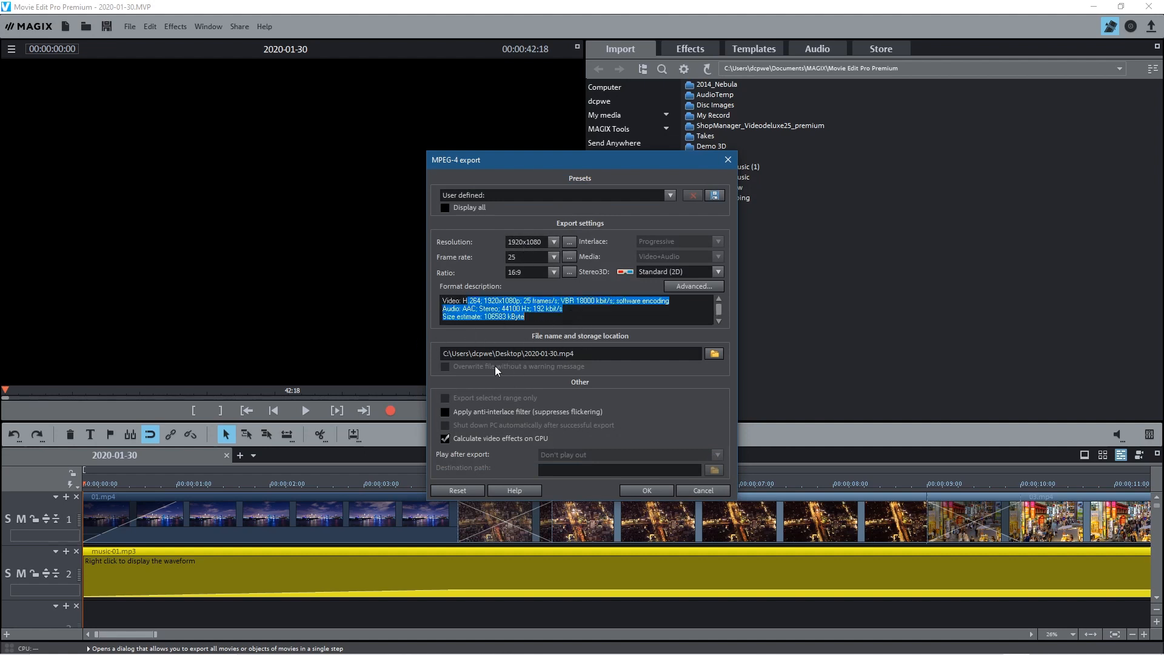
{"action": "left_click", "coordinate": [714, 354]}
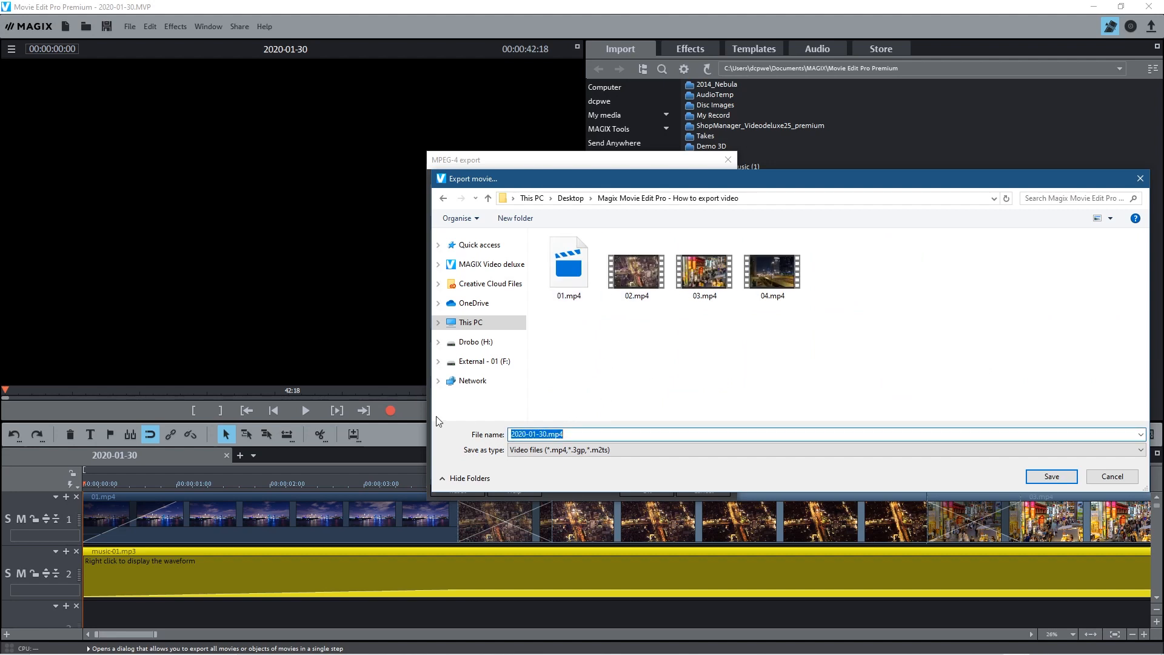
Save the export file as 'example export - 01' in the How to export video folder
{"action": "type", "text": "example e"}
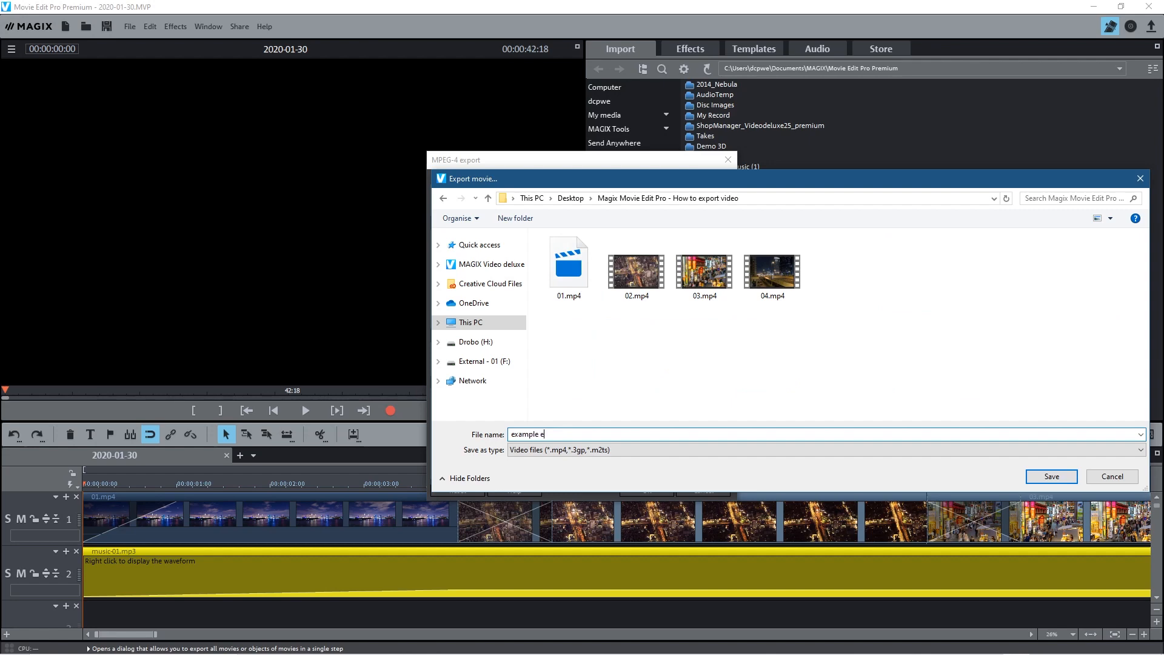
{"action": "type", "text": "xport - 01"}
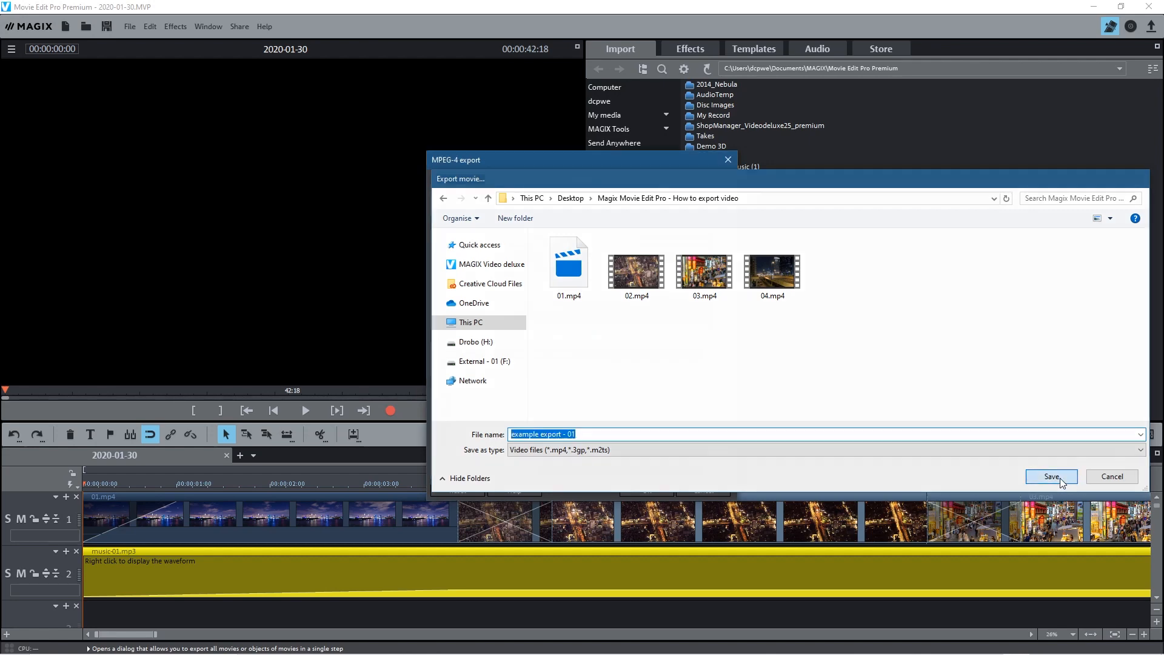
{"action": "left_click", "coordinate": [1052, 477]}
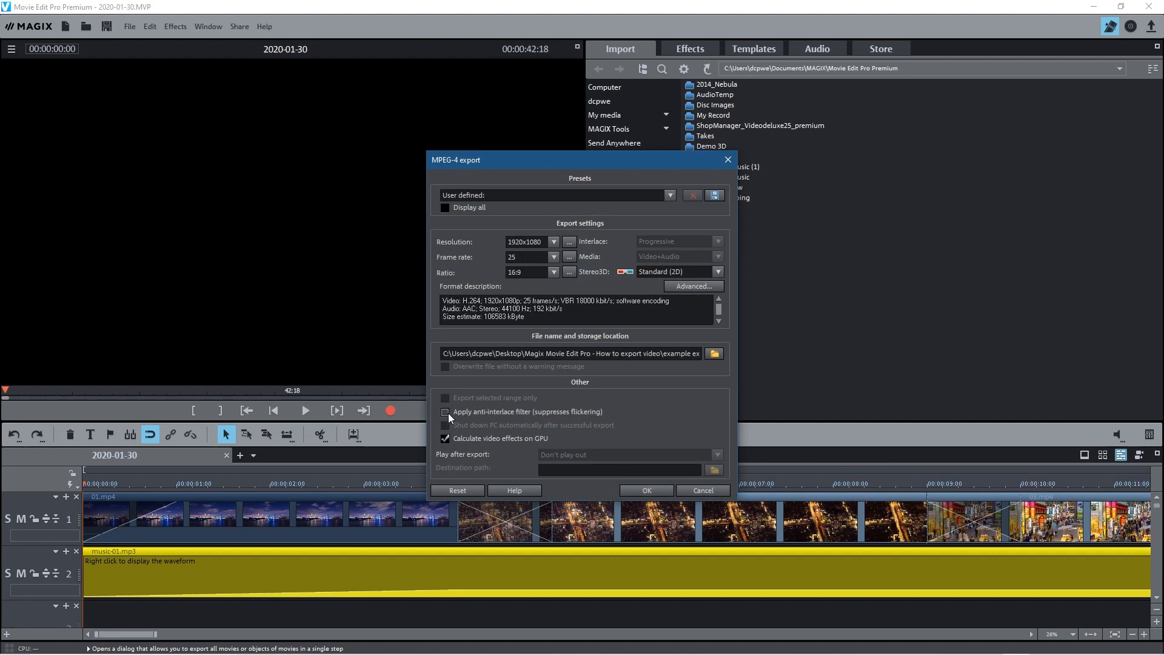
Turn on the anti-interlace filter for the MPEG-4 export
{"action": "left_click", "coordinate": [445, 412]}
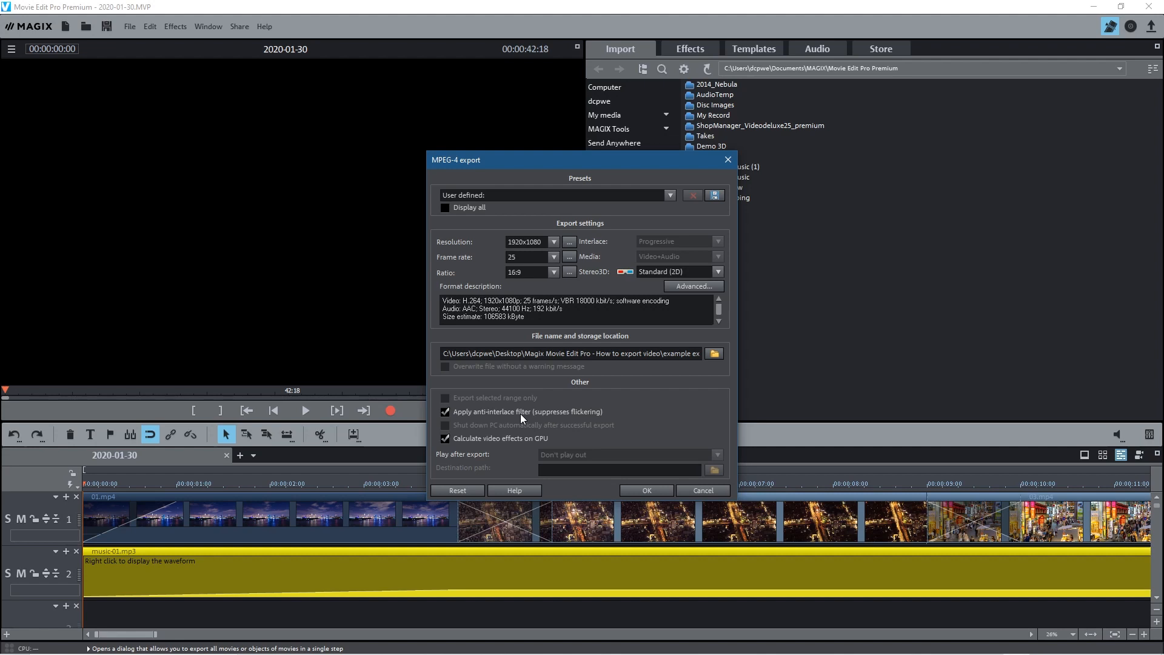
{"action": "mouse_move", "coordinate": [469, 454]}
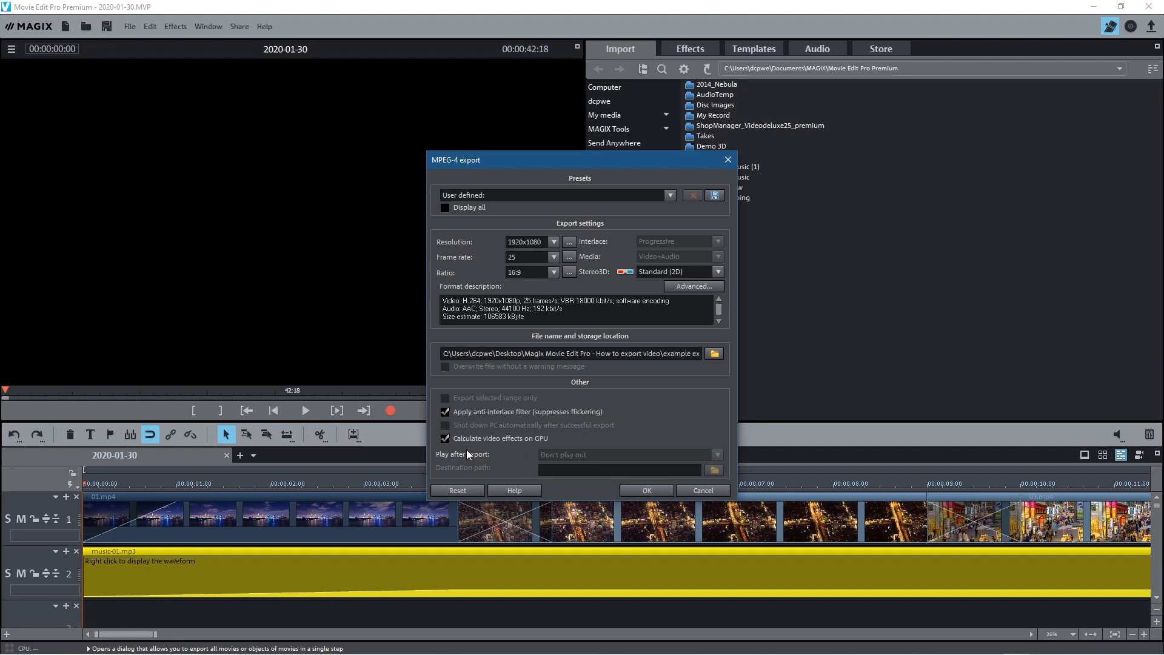
{"action": "mouse_move", "coordinate": [471, 439]}
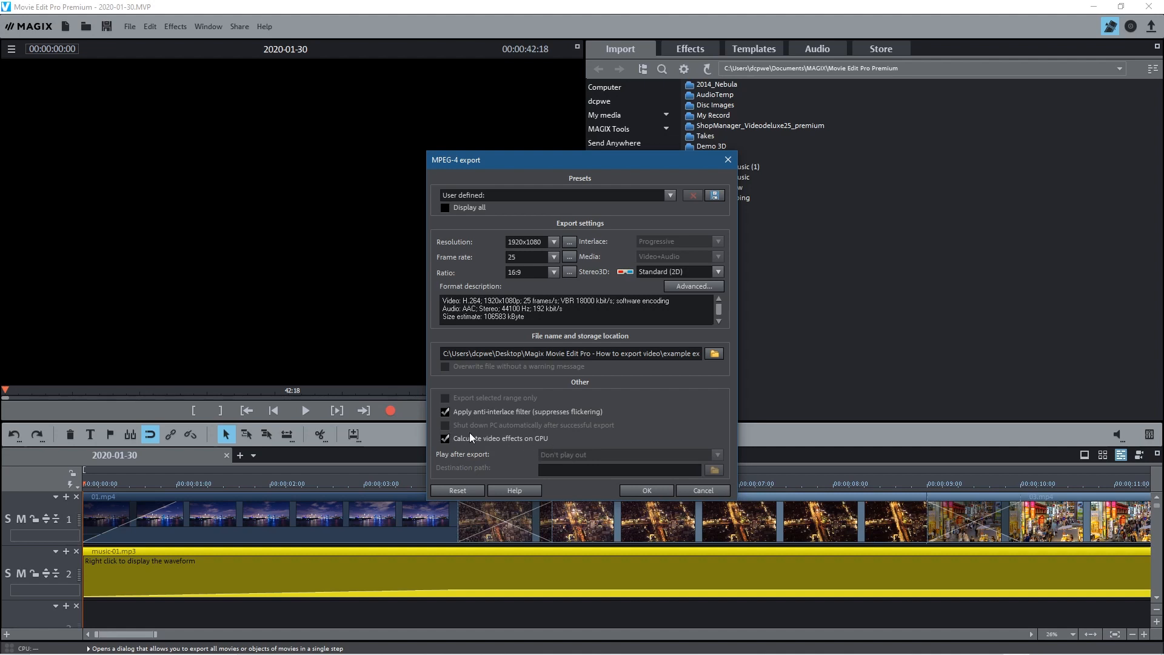
{"action": "mouse_move", "coordinate": [554, 454]}
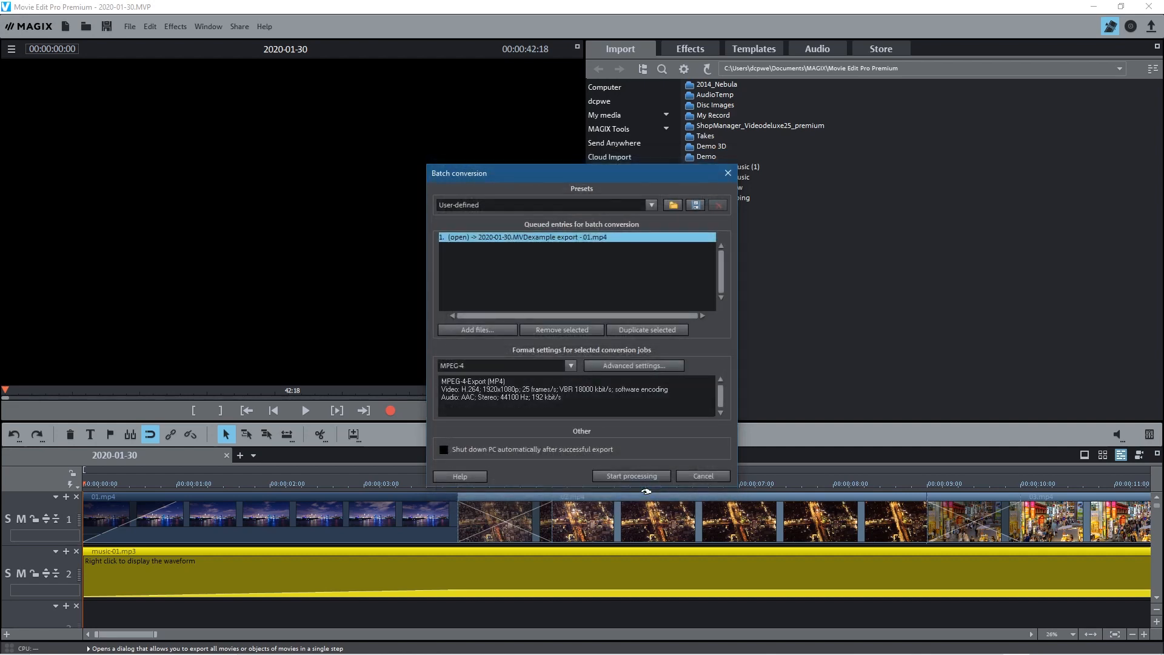
{"action": "mouse_move", "coordinate": [625, 480]}
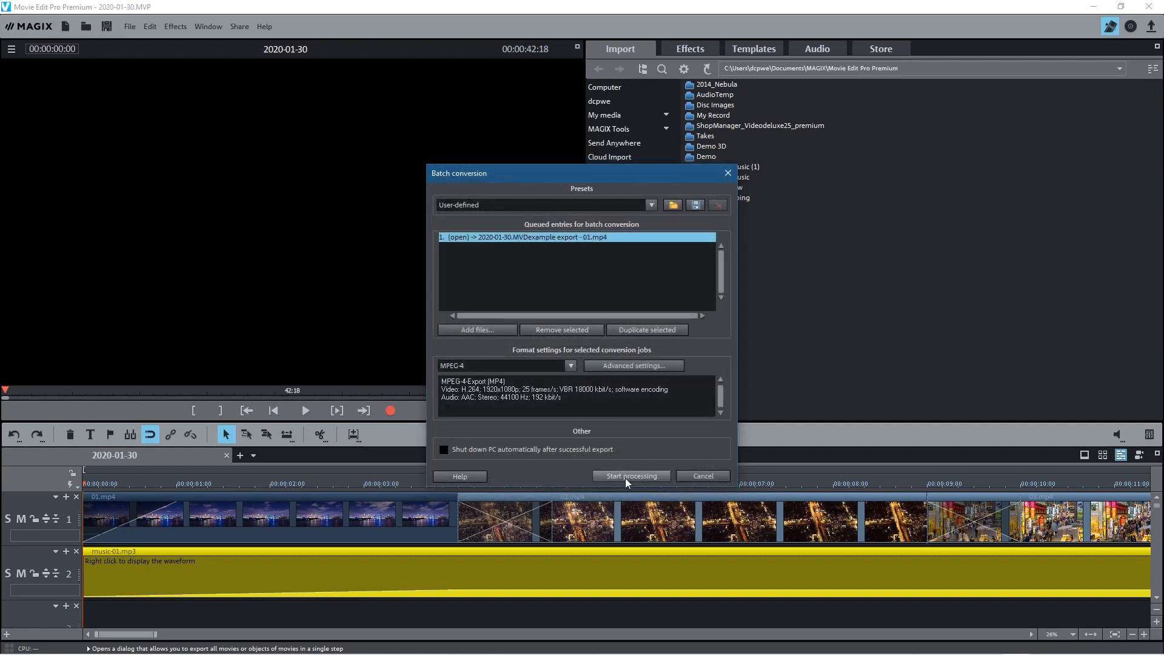
Run batch processing to render example export - 01.mp4 and dismiss the results report
{"action": "left_click", "coordinate": [631, 476]}
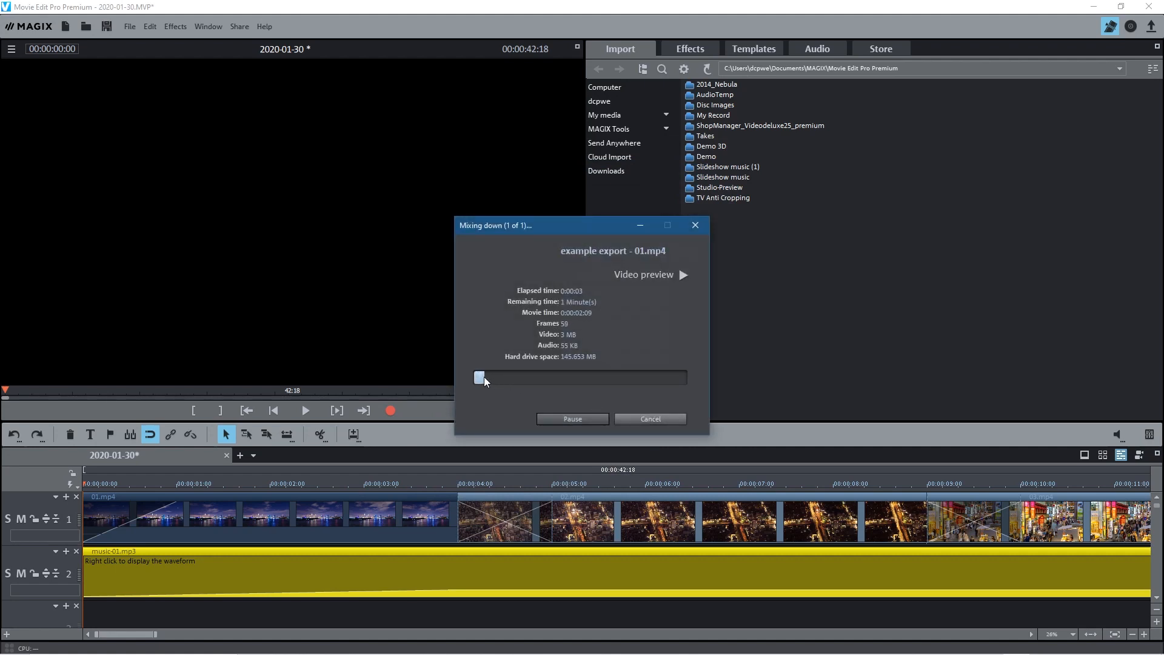
{"action": "mouse_move", "coordinate": [681, 387]}
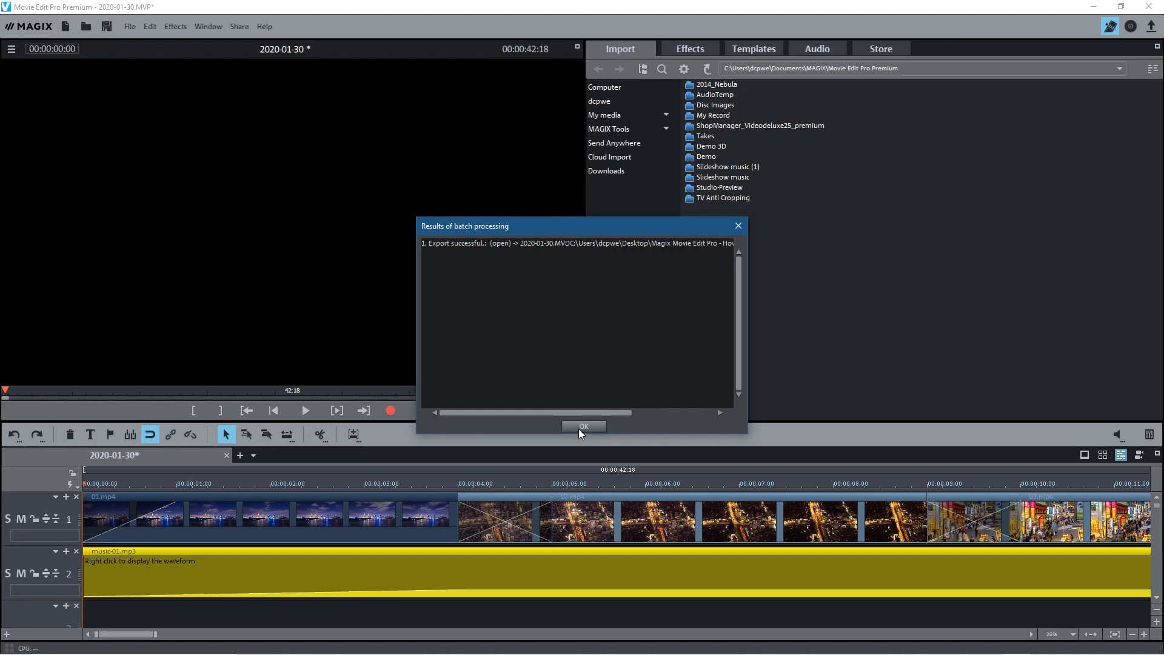
{"action": "left_click", "coordinate": [584, 426]}
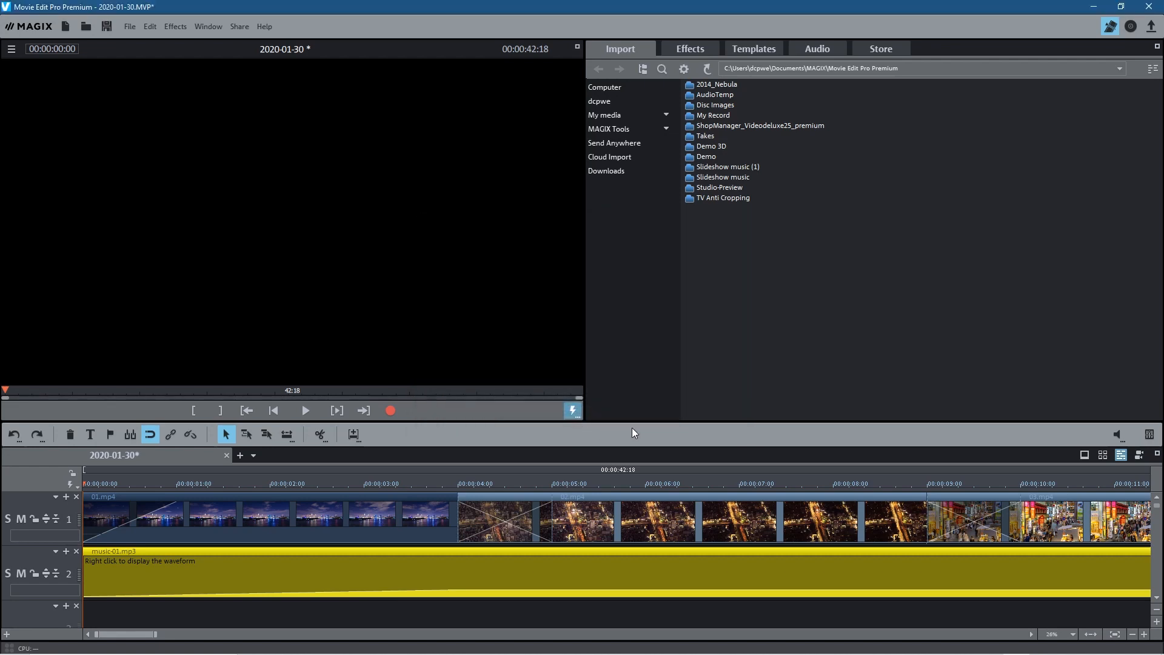